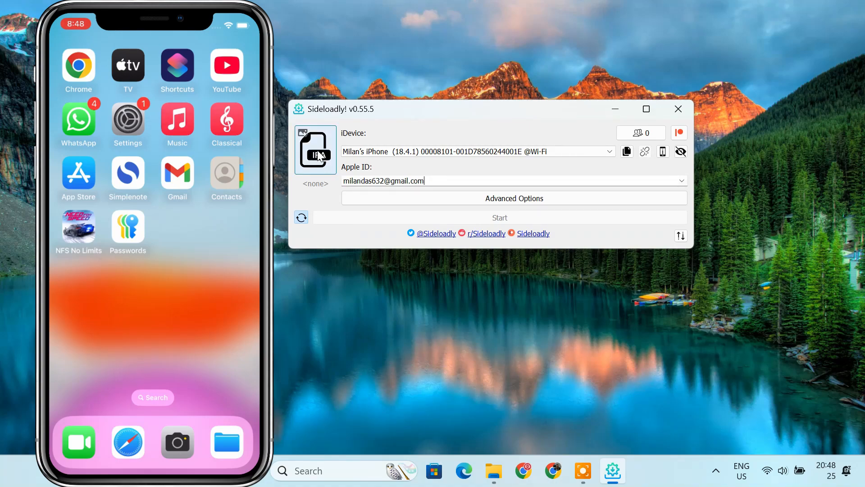
Step: Load Delta.ipa from Downloads into Sideloadly and start installing it to the iPhone
{"action": "left_click", "coordinate": [316, 148]}
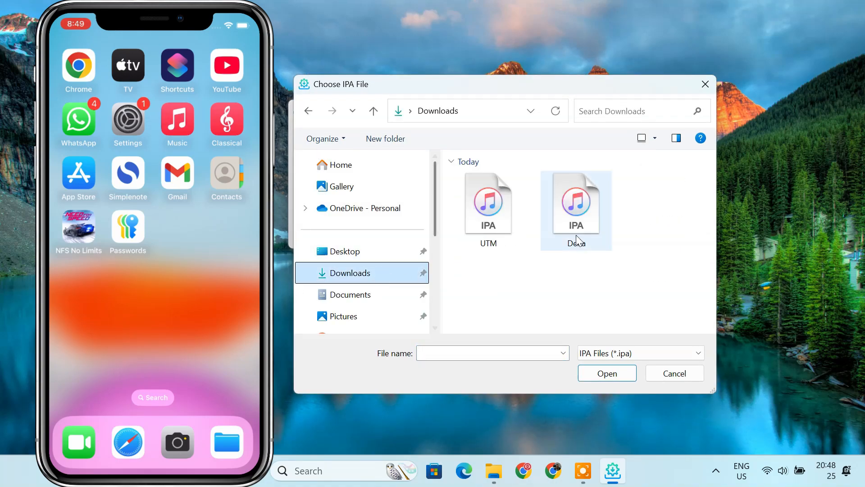
{"action": "double_click", "coordinate": [576, 204]}
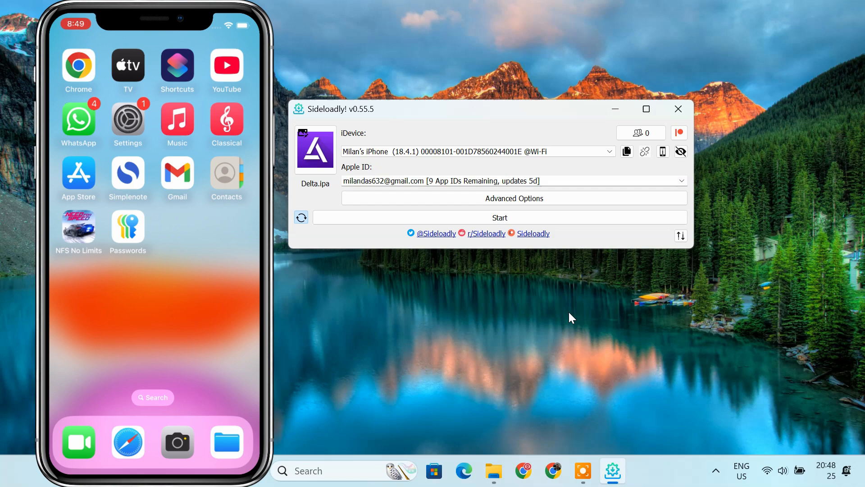
{"action": "left_click", "coordinate": [498, 217]}
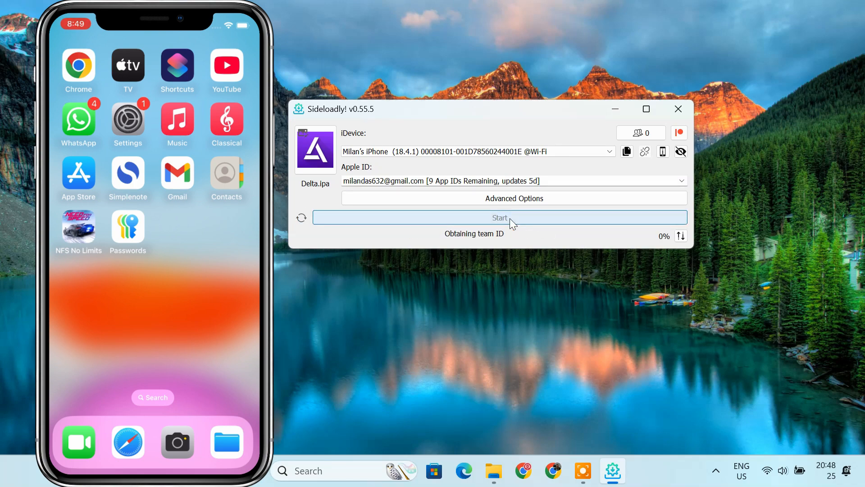
{"action": "left_click", "coordinate": [499, 217]}
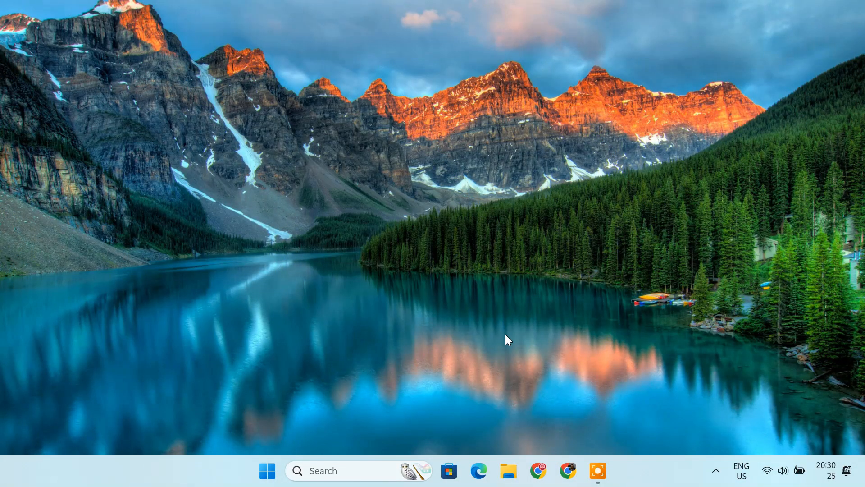
Step: Visit sideloadly.io in Chrome and download the Sideloadly Windows 64-bit installer, keeping the unverified file
{"action": "left_click", "coordinate": [567, 471]}
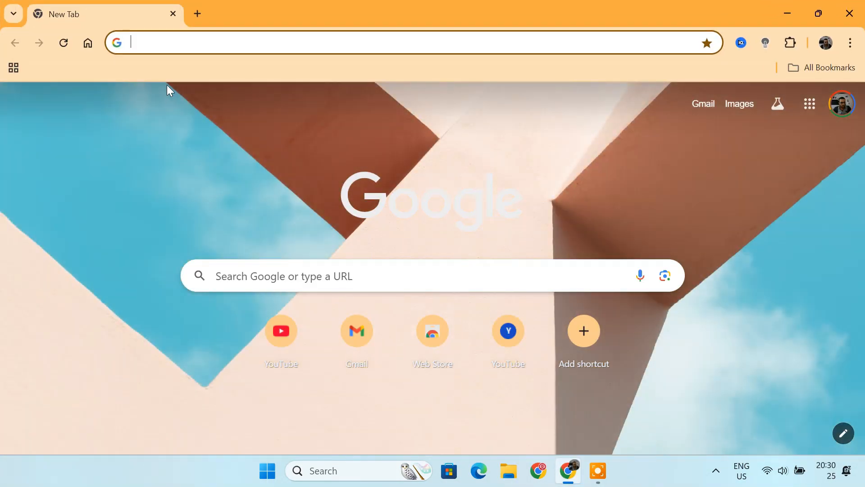
{"action": "type", "text": "sideloadly.io"}
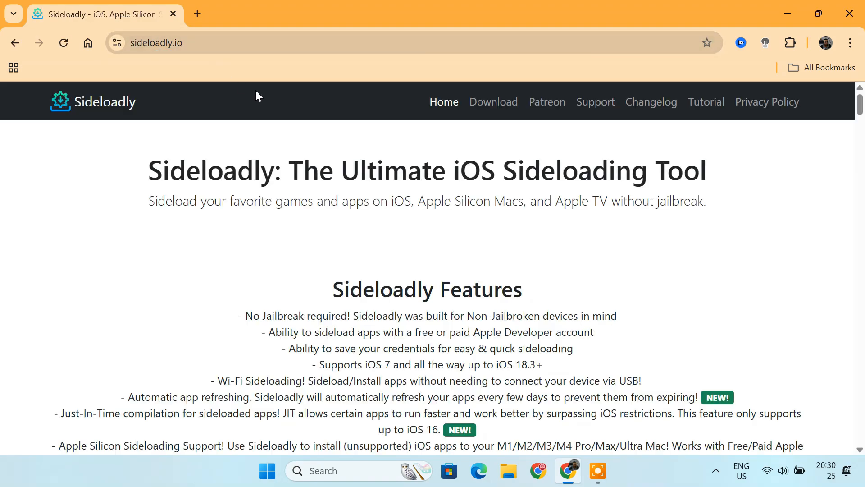
{"action": "left_click", "coordinate": [493, 102]}
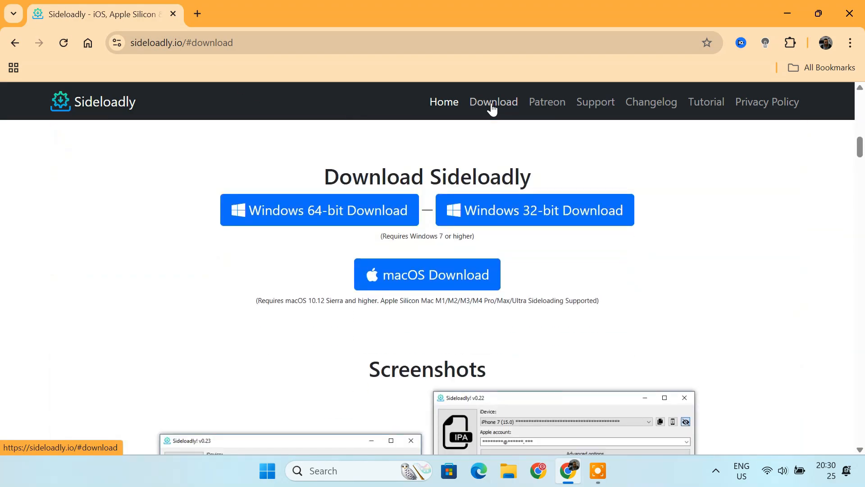
{"action": "left_click", "coordinate": [319, 210]}
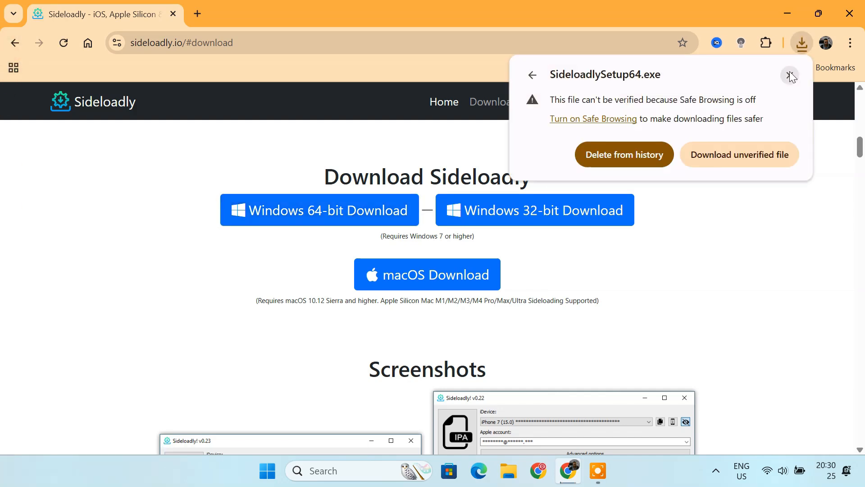
{"action": "left_click", "coordinate": [790, 75]}
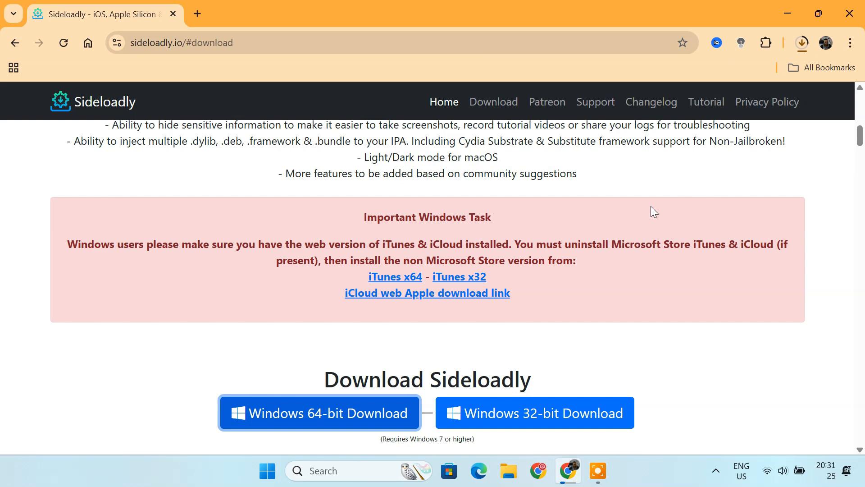
{"action": "mouse_move", "coordinate": [395, 277]}
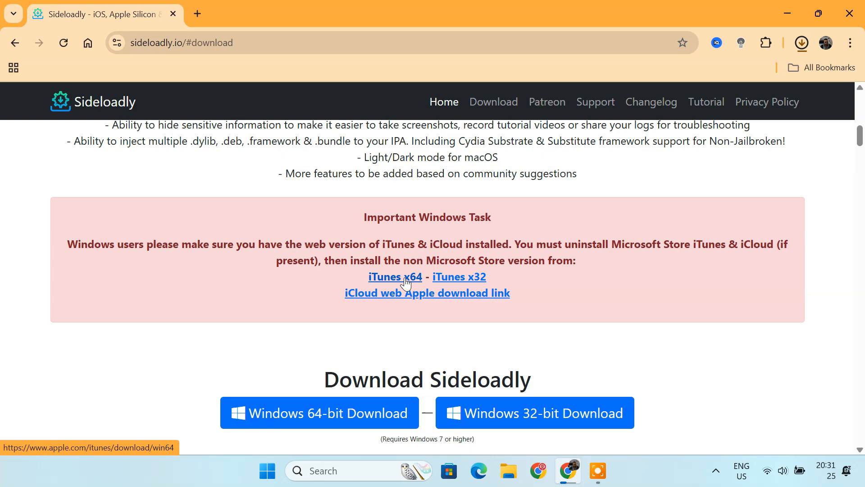
Step: Download the iTunes x64 and iCloud installers from Sideloadly's links, keeping the unverified iTunes file
{"action": "left_click", "coordinate": [426, 293]}
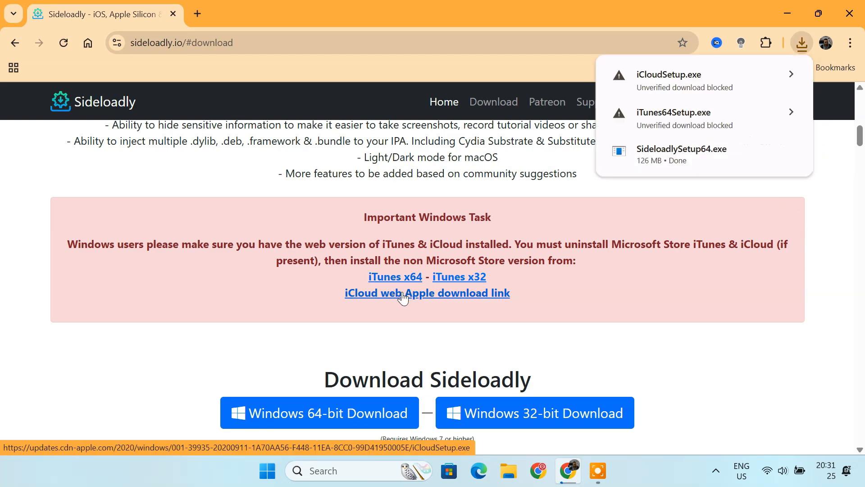
{"action": "left_click", "coordinate": [674, 112]}
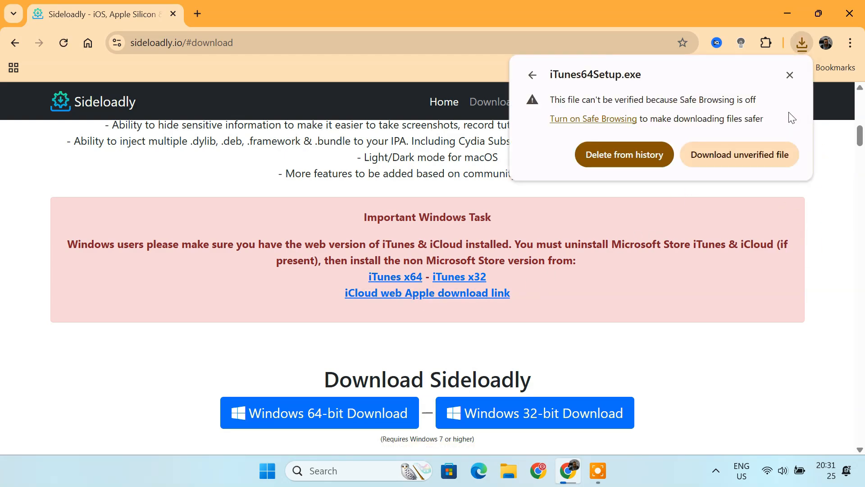
{"action": "left_click", "coordinate": [800, 43]}
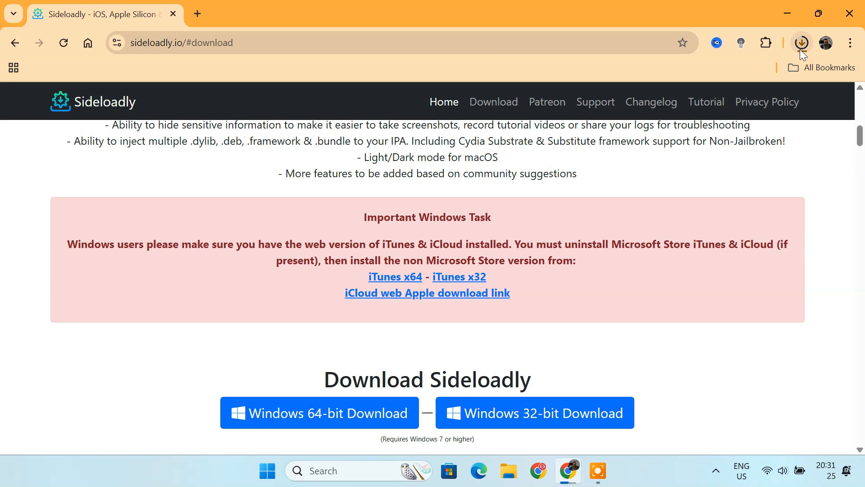
{"action": "left_click", "coordinate": [801, 42]}
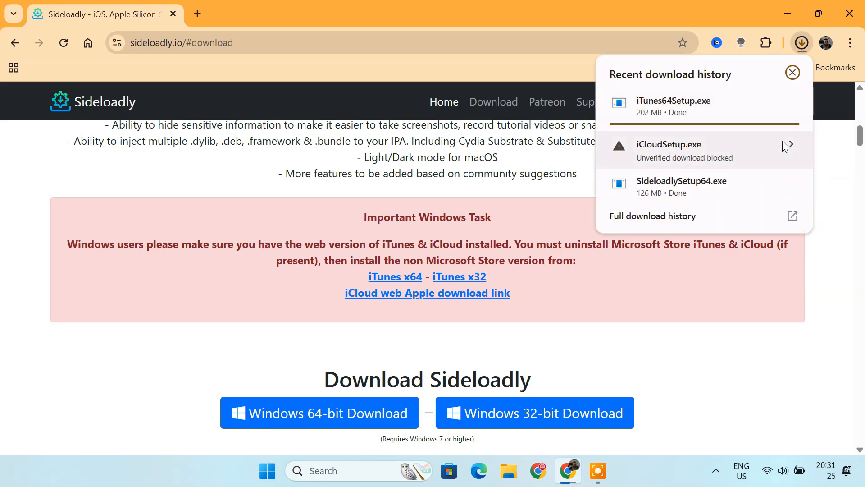
{"action": "left_click", "coordinate": [792, 72]}
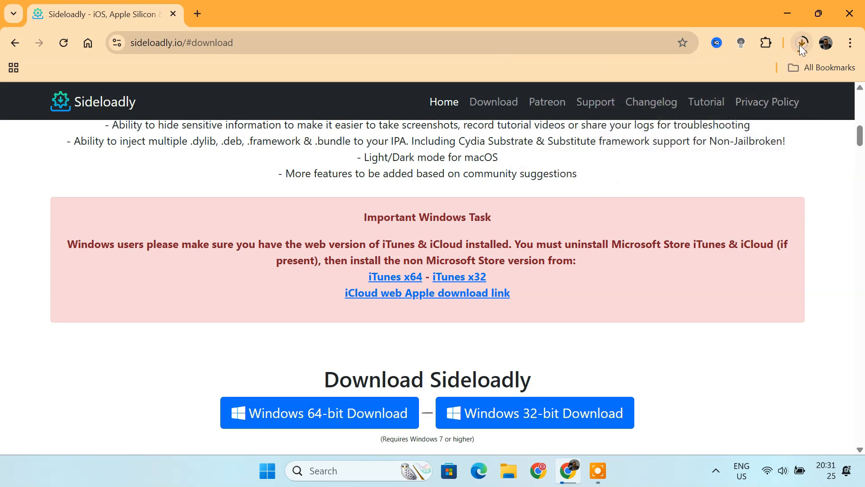
{"action": "left_click", "coordinate": [800, 42]}
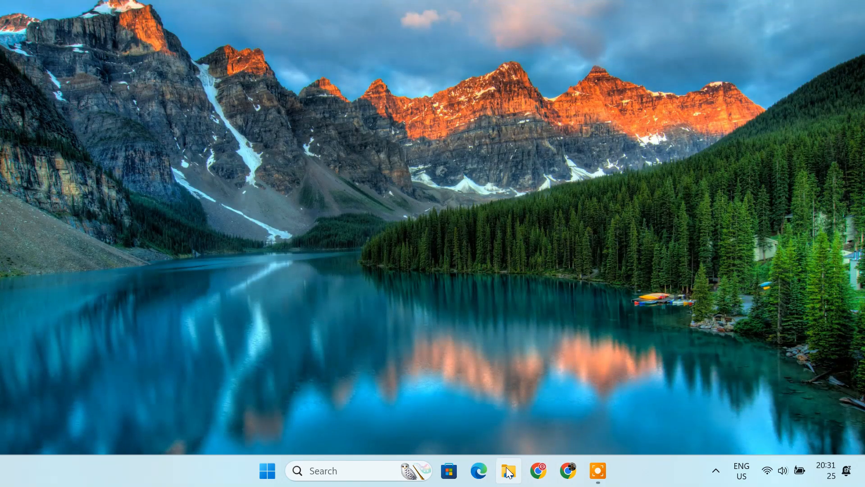
Step: Run the iTunes64Setup installer from the Downloads folder in File Explorer
{"action": "left_click", "coordinate": [507, 470]}
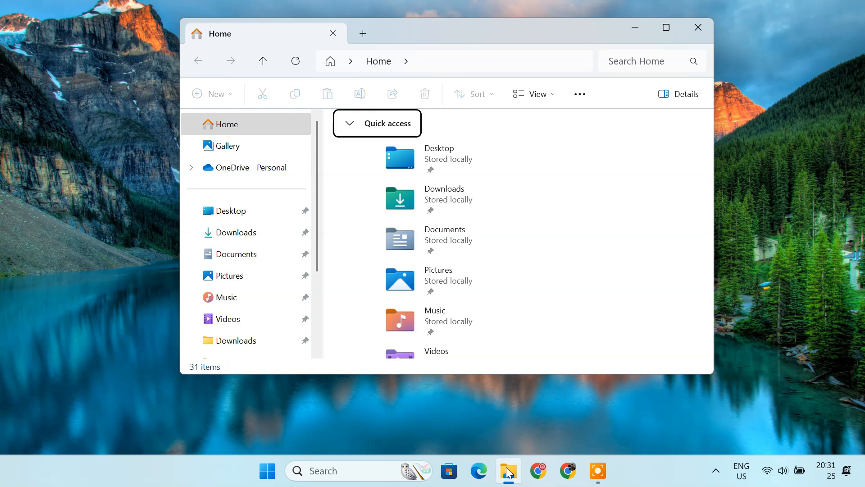
{"action": "left_click", "coordinate": [237, 232]}
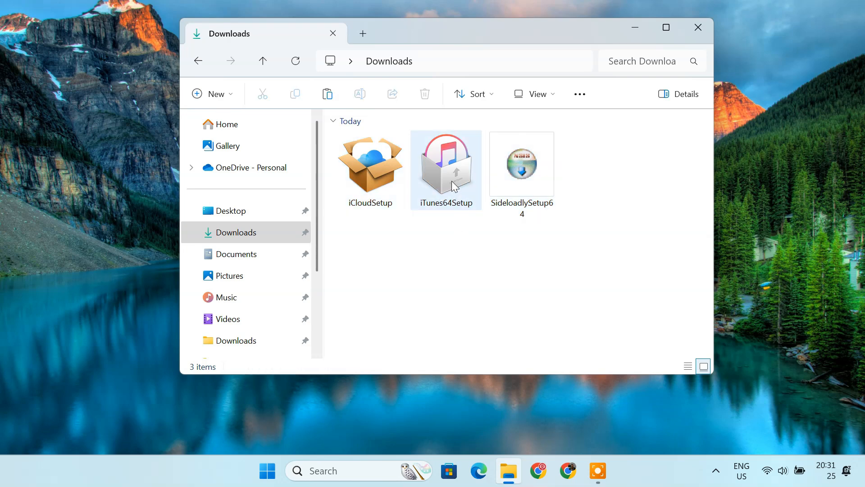
{"action": "left_click", "coordinate": [445, 166]}
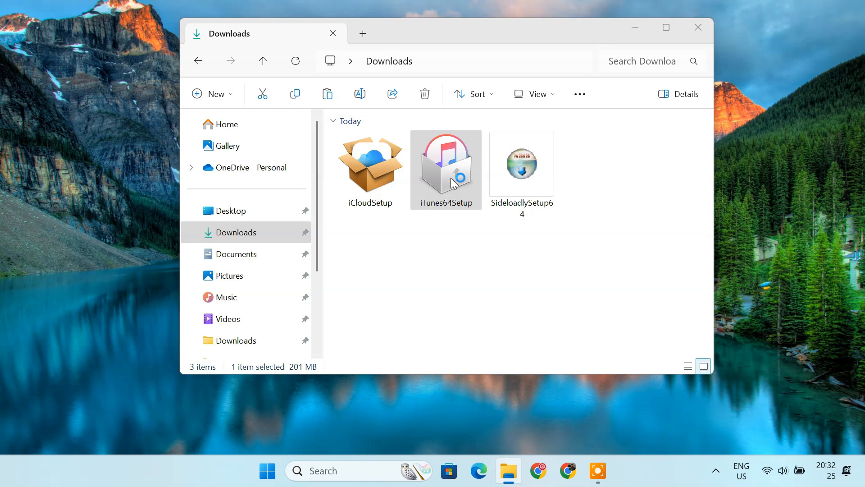
{"action": "double_click", "coordinate": [445, 169]}
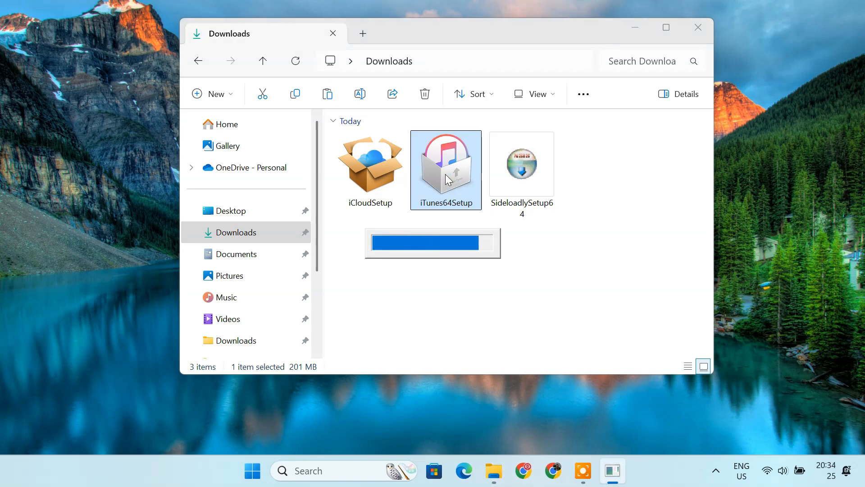
{"action": "double_click", "coordinate": [445, 166]}
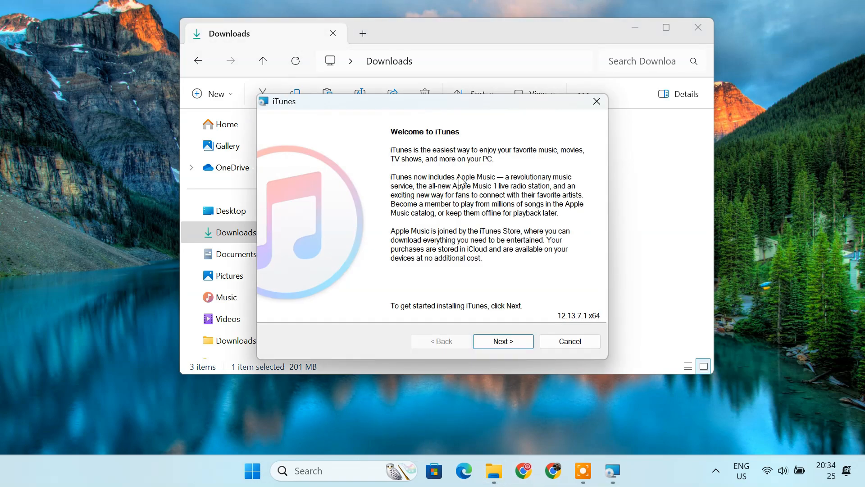
Step: Proceed past the welcome page and install iTunes with the default options
{"action": "left_click", "coordinate": [503, 341]}
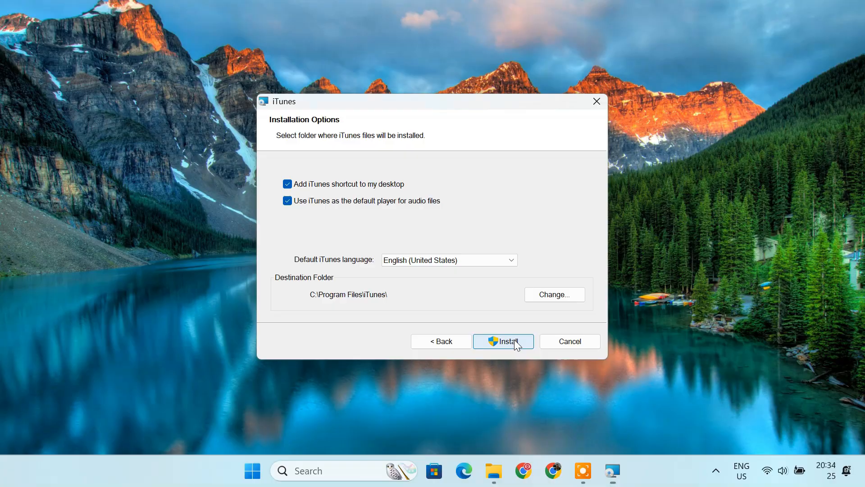
{"action": "left_click", "coordinate": [503, 340]}
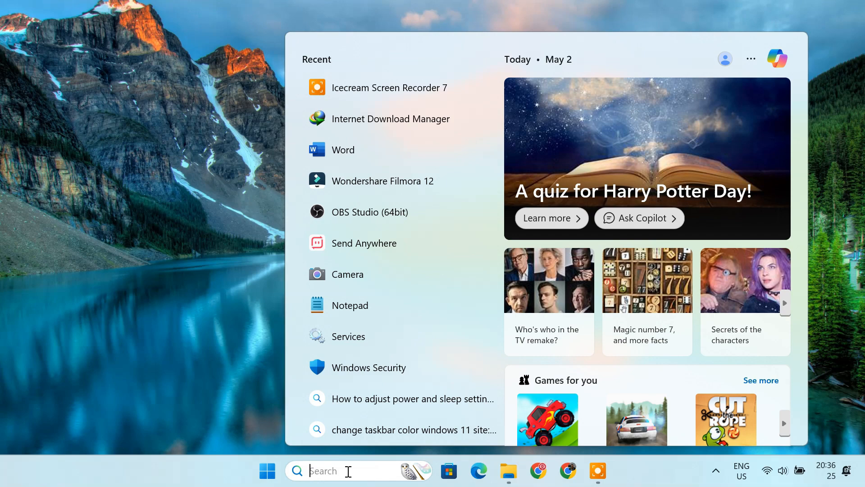
Step: Launch iTunes from Windows search and bring up Account > Sign In
{"action": "type", "text": "itunes"}
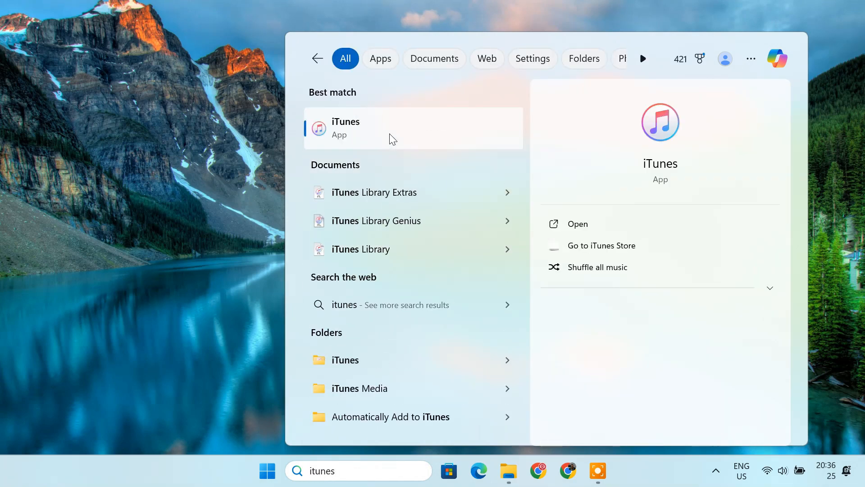
{"action": "left_click", "coordinate": [346, 127]}
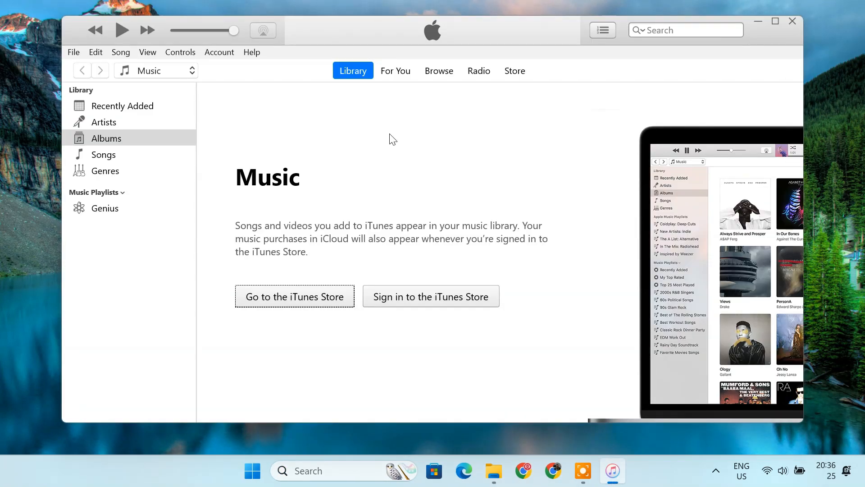
{"action": "left_click", "coordinate": [219, 52]}
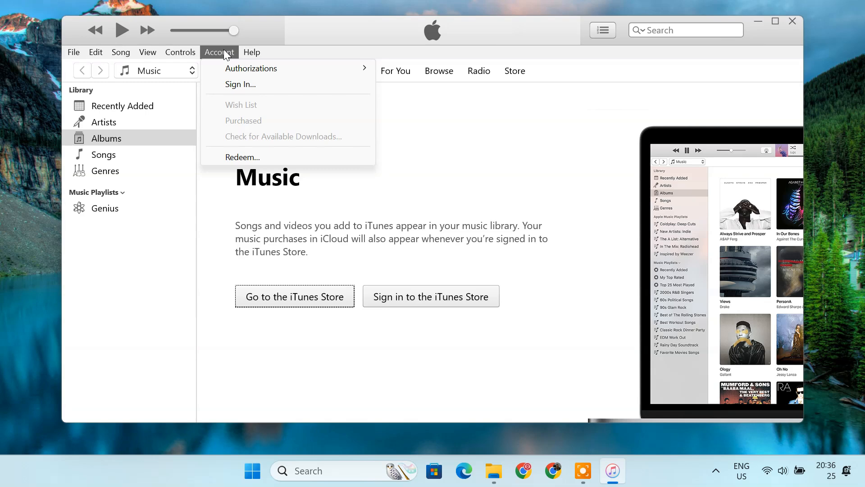
{"action": "left_click", "coordinate": [240, 84]}
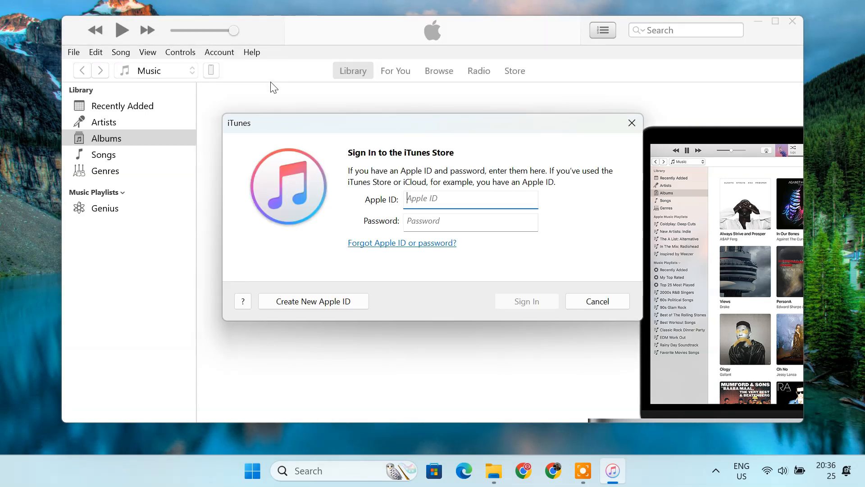
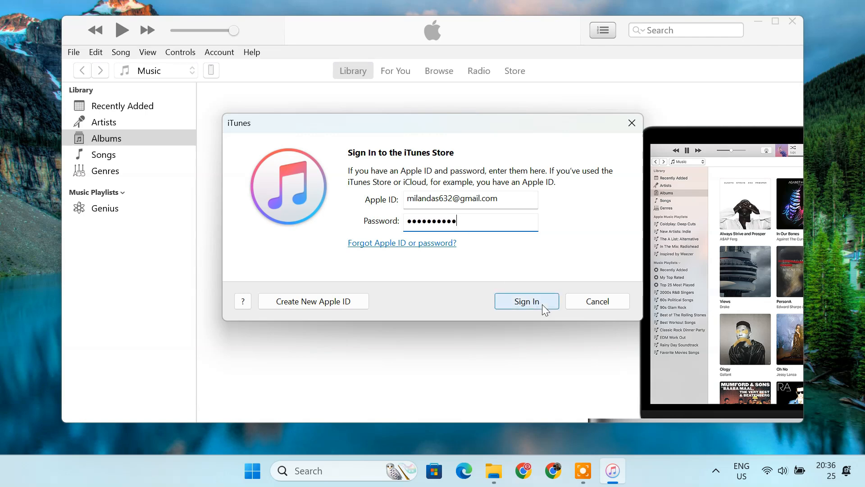
Step: Sign in to the iTunes Store with the Apple ID and dismiss the iCloud prompt
{"action": "left_click", "coordinate": [525, 301]}
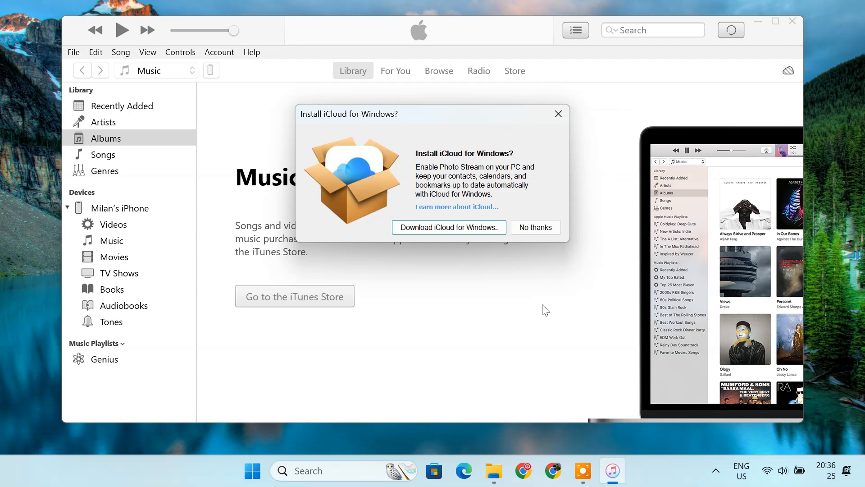
{"action": "left_click", "coordinate": [535, 227]}
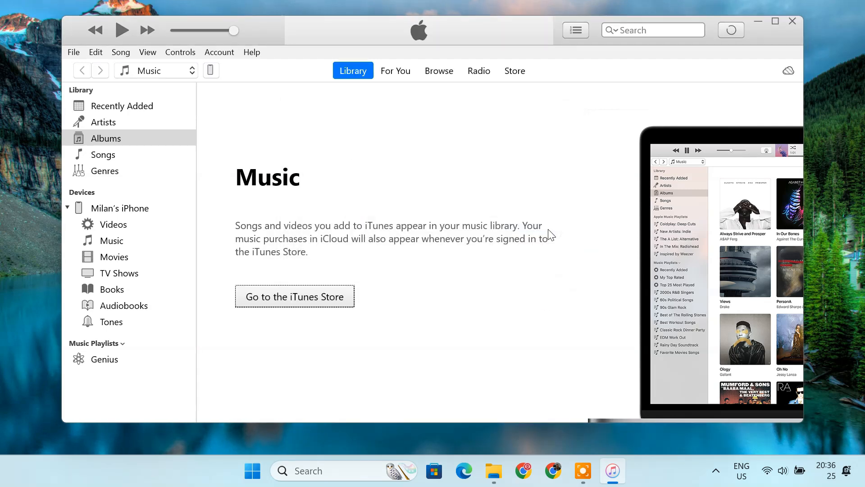
{"action": "mouse_move", "coordinate": [219, 53]}
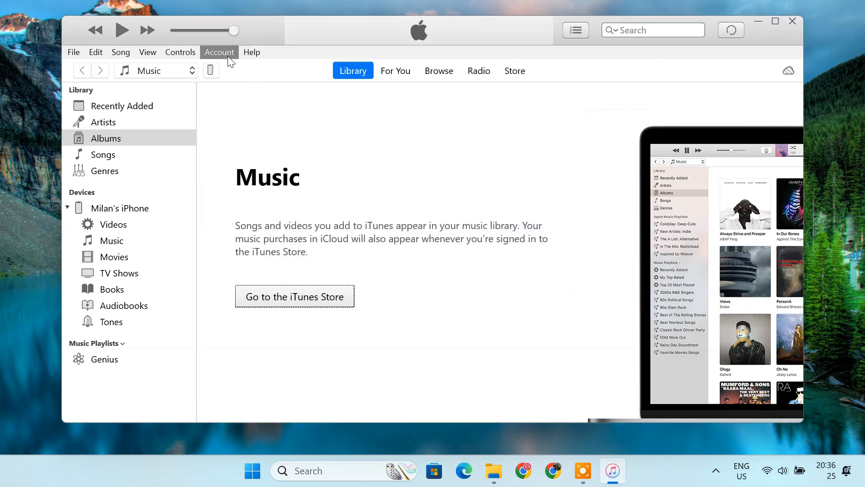
Step: Authorize this computer for the Apple ID via Account > Authorizations and confirm the reauthorisation
{"action": "left_click", "coordinate": [219, 52]}
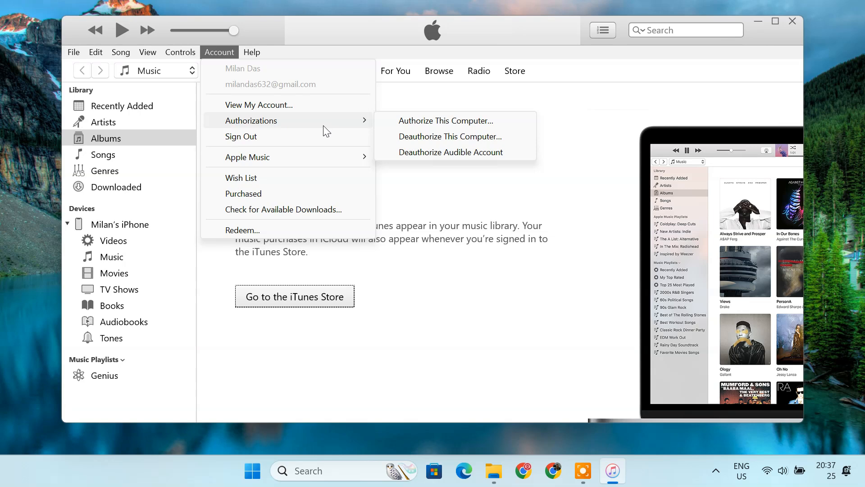
{"action": "left_click", "coordinate": [446, 120]}
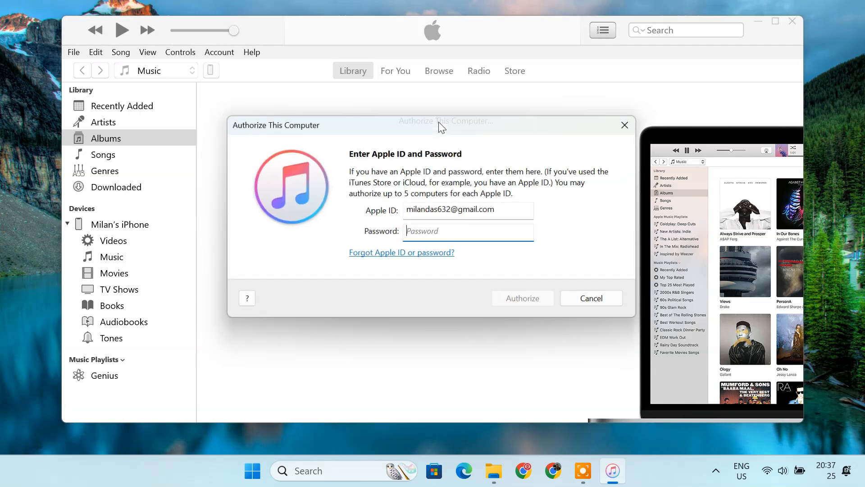
{"action": "type", "text": "••"}
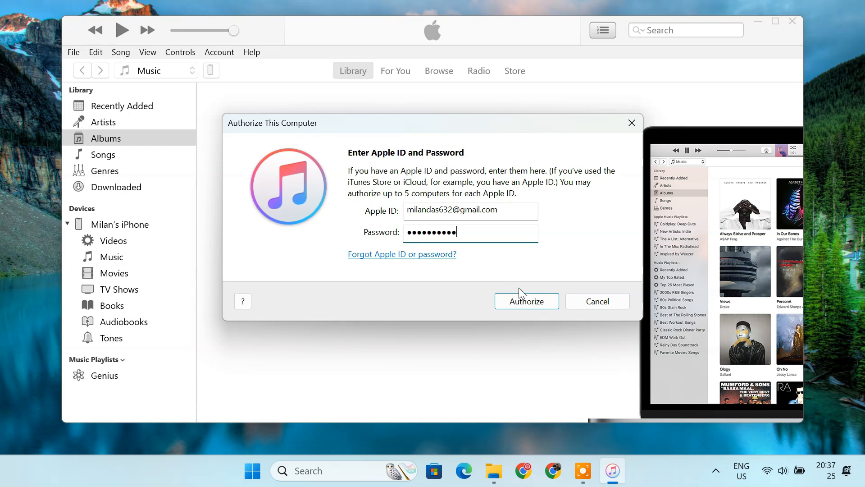
{"action": "left_click", "coordinate": [525, 301]}
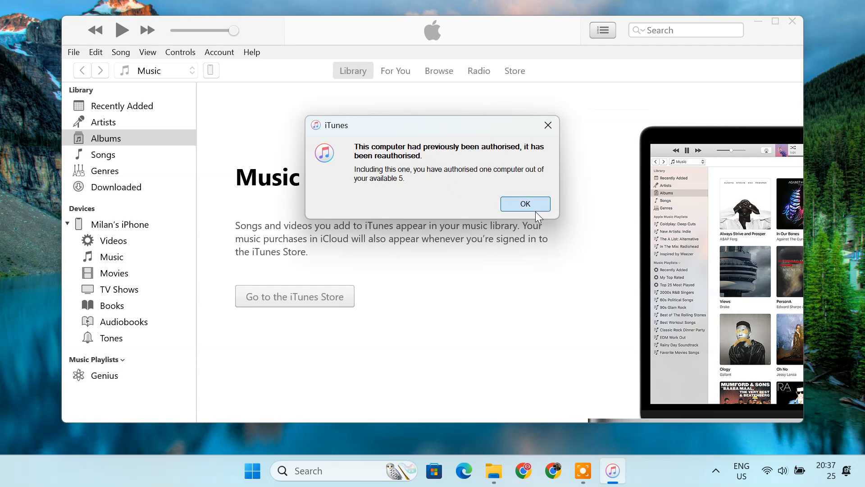
{"action": "left_click", "coordinate": [525, 203]}
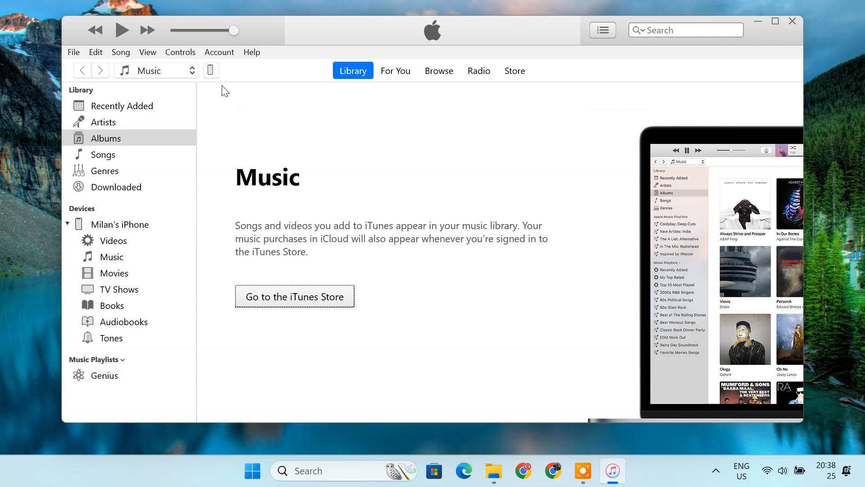
Step: Enable 'Sync with this iPhone over Wi-Fi' in the device summary Options and apply it
{"action": "left_click", "coordinate": [211, 70]}
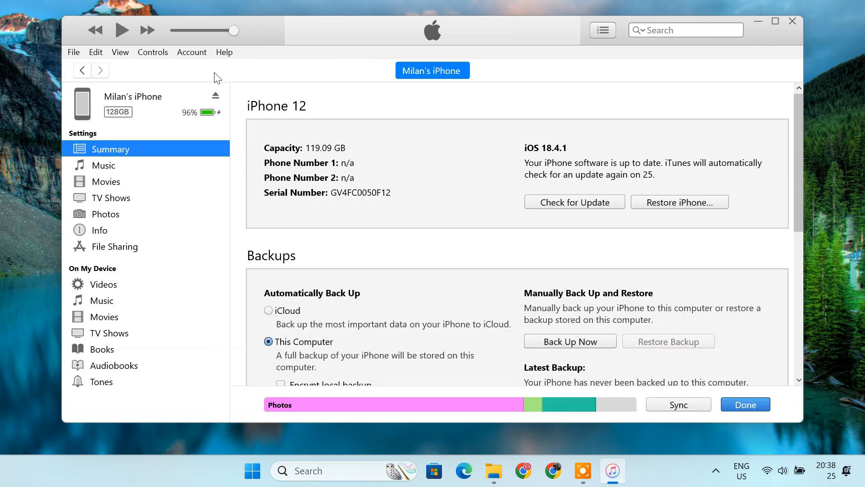
{"action": "mouse_move", "coordinate": [317, 215]}
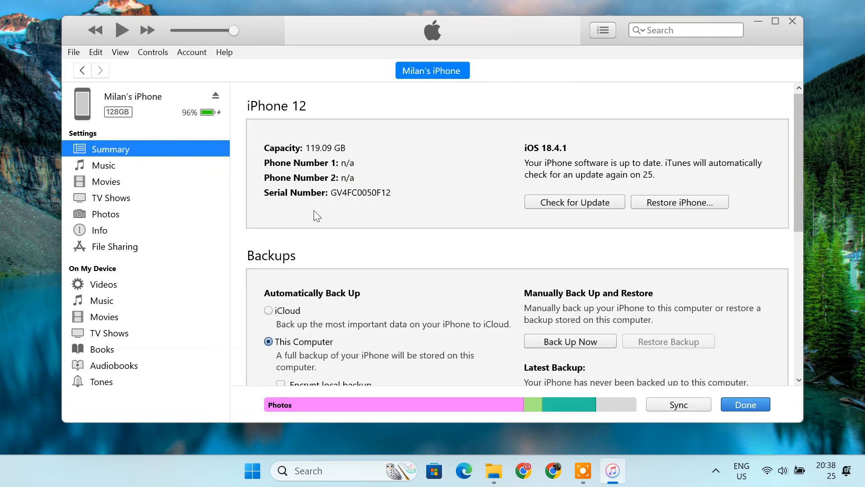
{"action": "scroll", "scroll_direction": "down", "scroll_amount": 3}
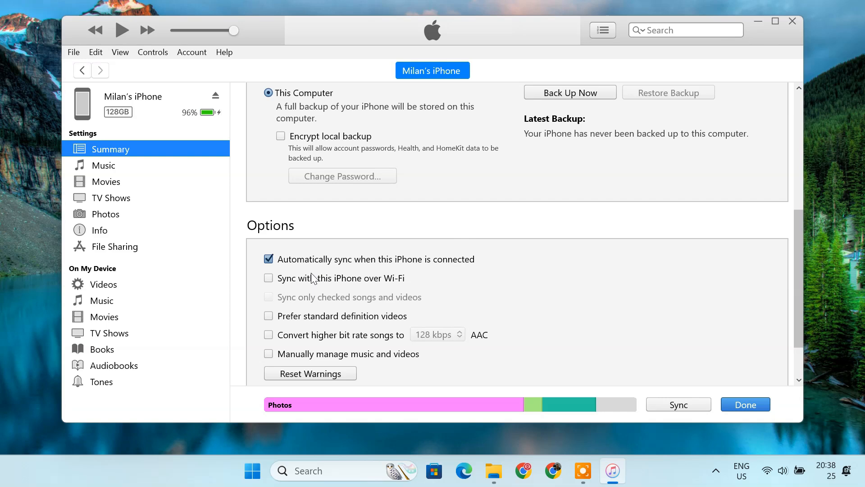
{"action": "left_click", "coordinate": [268, 277]}
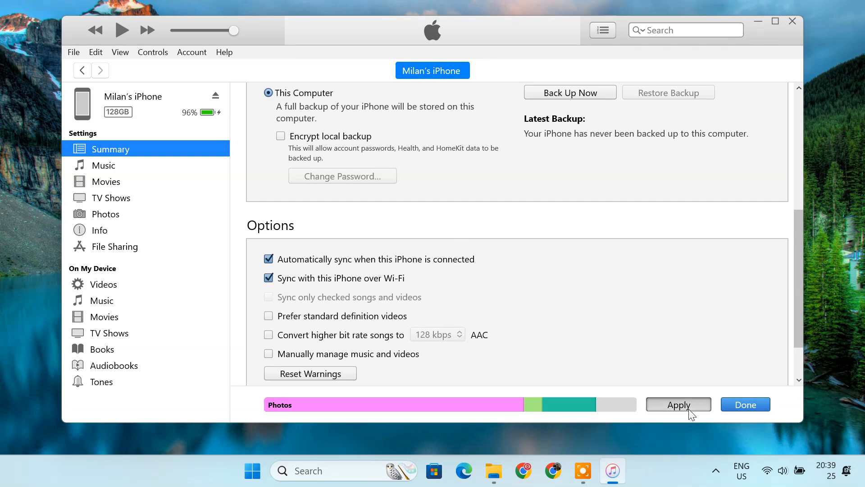
{"action": "left_click", "coordinate": [678, 403]}
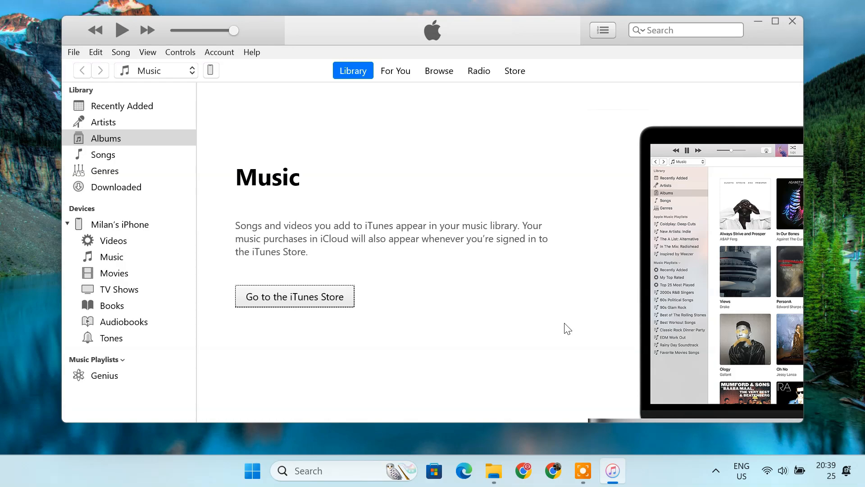
Step: Close iTunes and launch the iCloudSetup installer from Downloads
{"action": "left_click", "coordinate": [793, 21]}
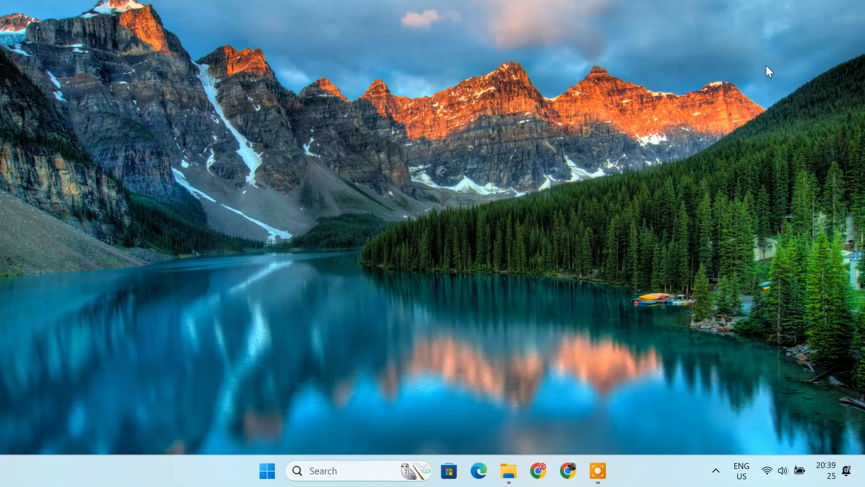
{"action": "left_click", "coordinate": [507, 471]}
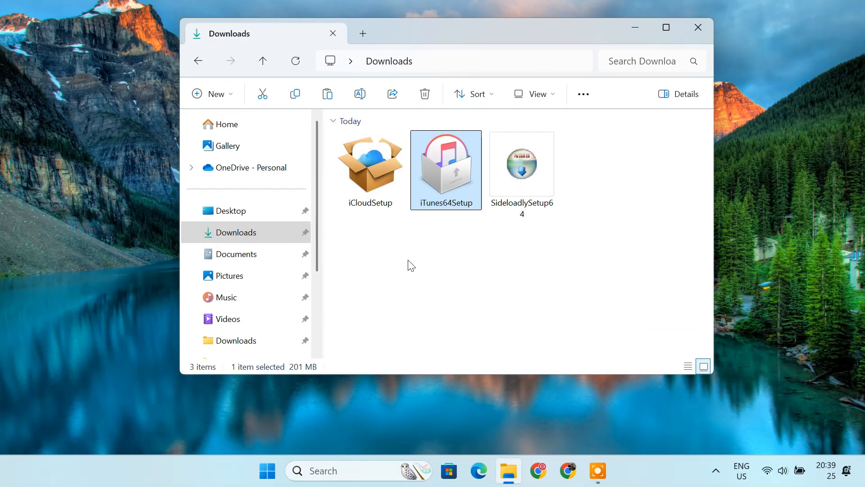
{"action": "left_click", "coordinate": [371, 166]}
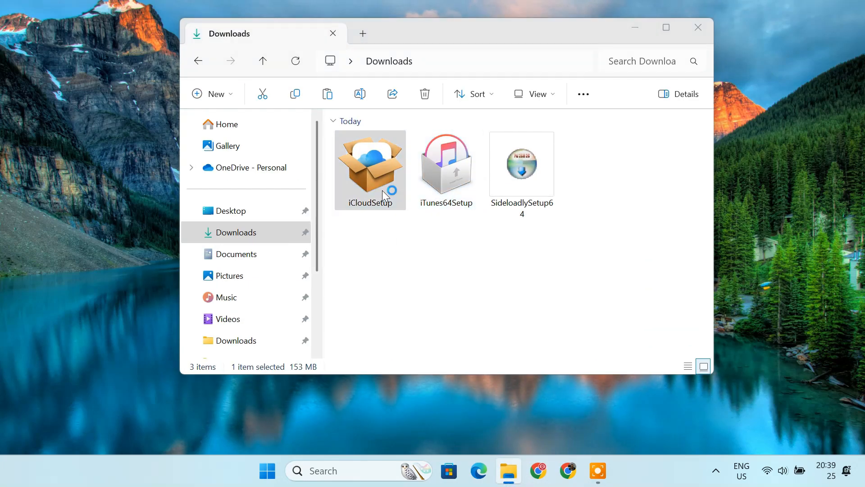
{"action": "double_click", "coordinate": [369, 170]}
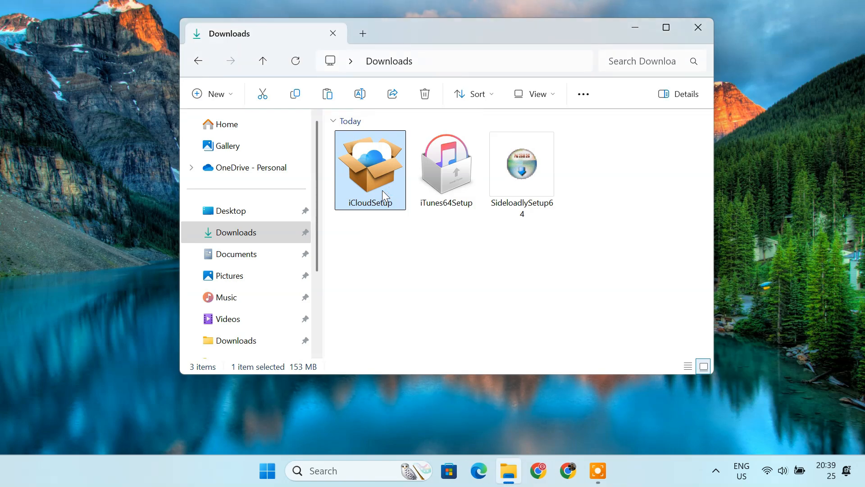
{"action": "double_click", "coordinate": [369, 169]}
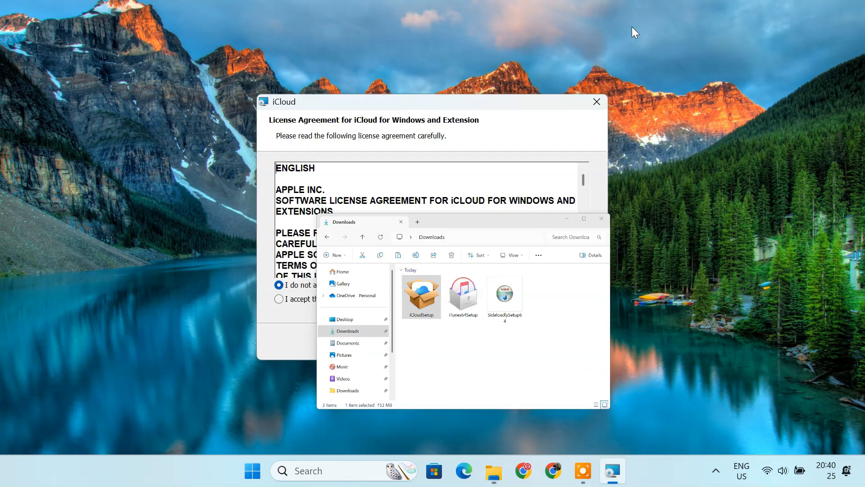
Step: Accept the license, install iCloud for Windows, and decline restarting now
{"action": "left_click", "coordinate": [280, 299]}
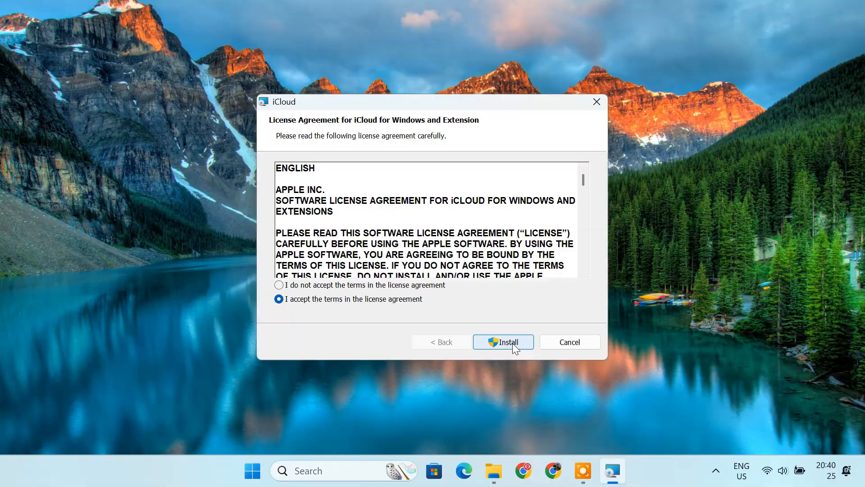
{"action": "left_click", "coordinate": [503, 341]}
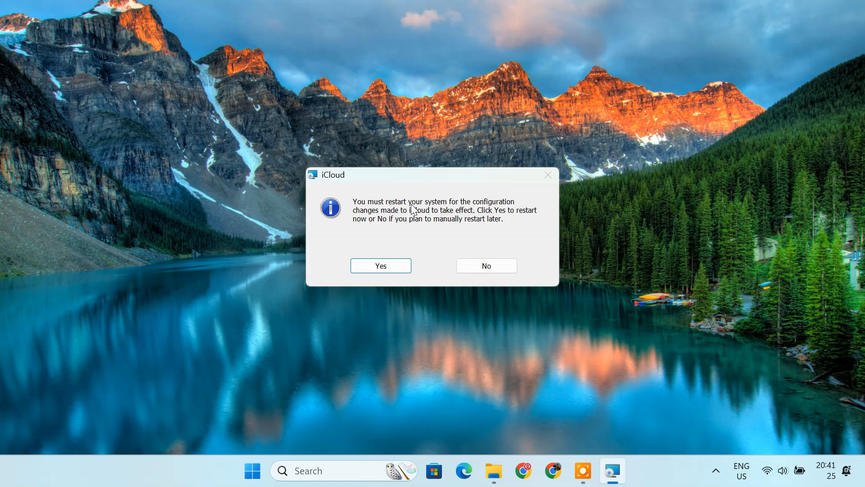
{"action": "mouse_move", "coordinate": [505, 272]}
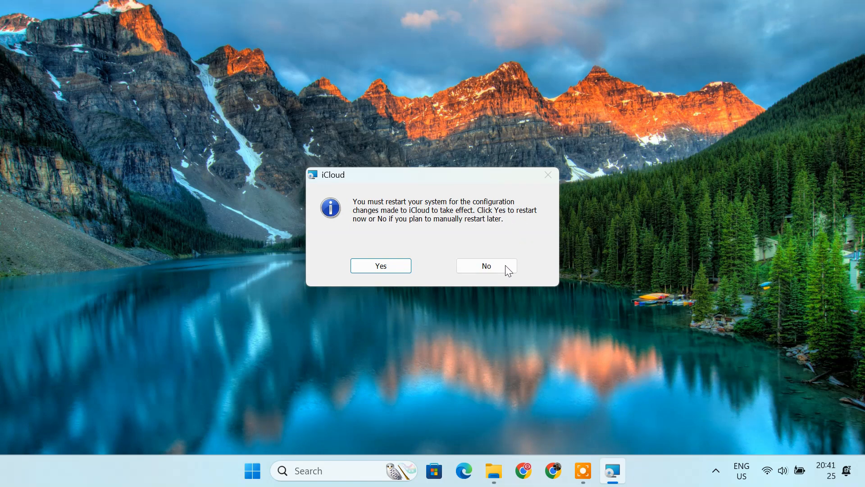
{"action": "left_click", "coordinate": [485, 265]}
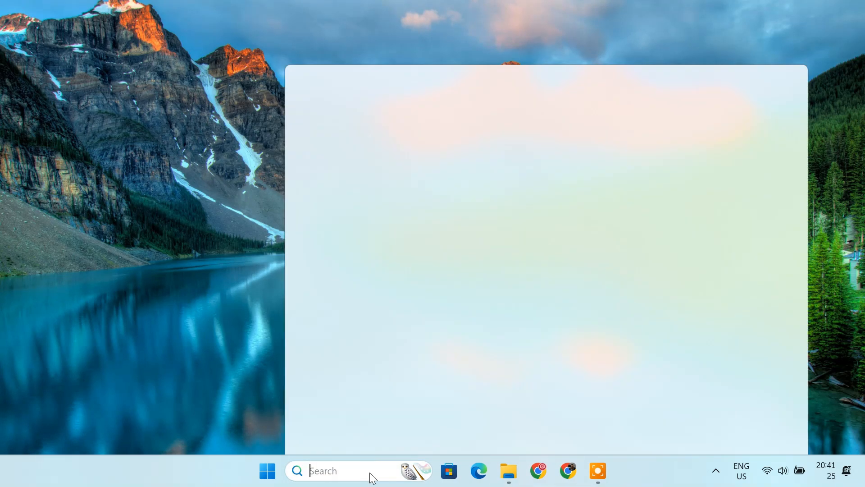
{"action": "type", "text": "icloud"}
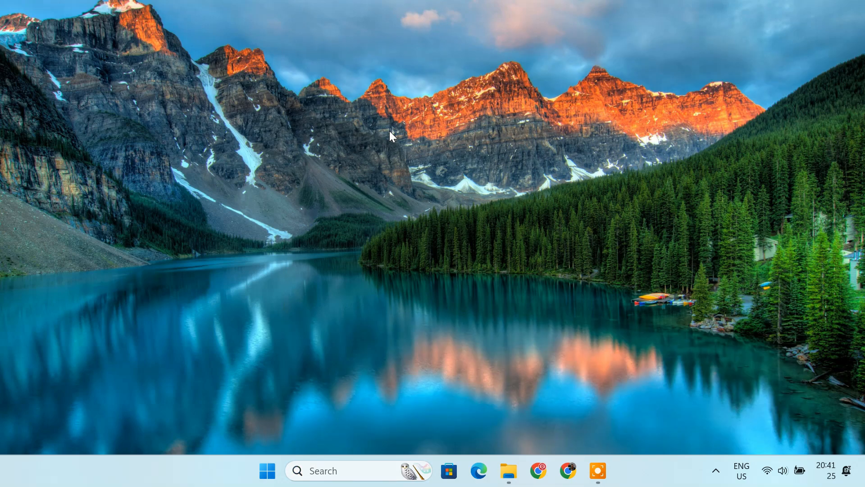
{"action": "left_click", "coordinate": [611, 470]}
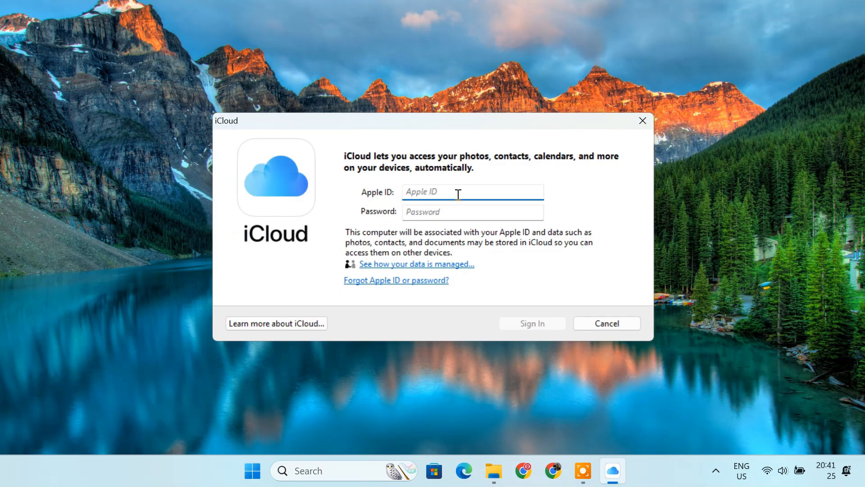
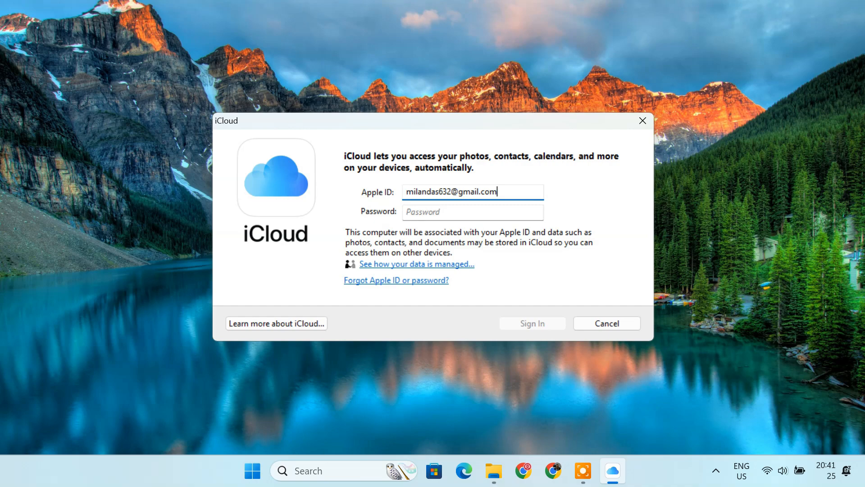
{"action": "type", "text": "password"}
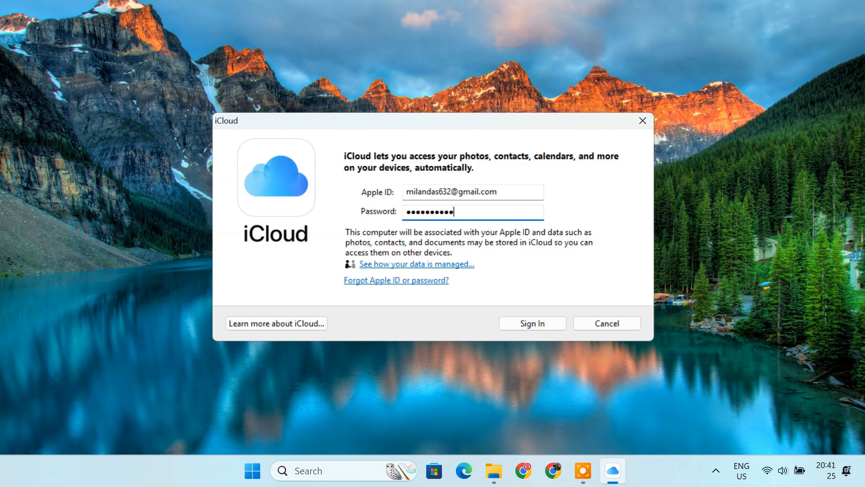
{"action": "left_click", "coordinate": [531, 323]}
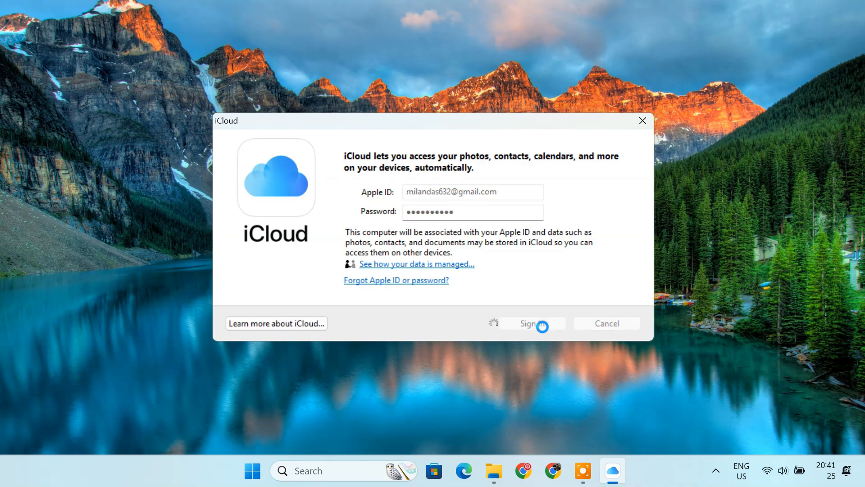
{"action": "left_click", "coordinate": [540, 323]}
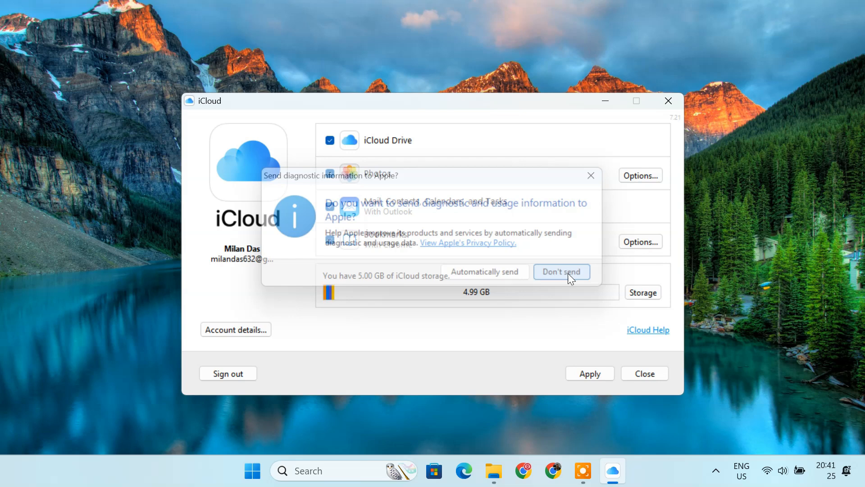
Step: Uncheck iCloud Drive and all other sync features, apply, and close iCloud settings
{"action": "left_click", "coordinate": [561, 271]}
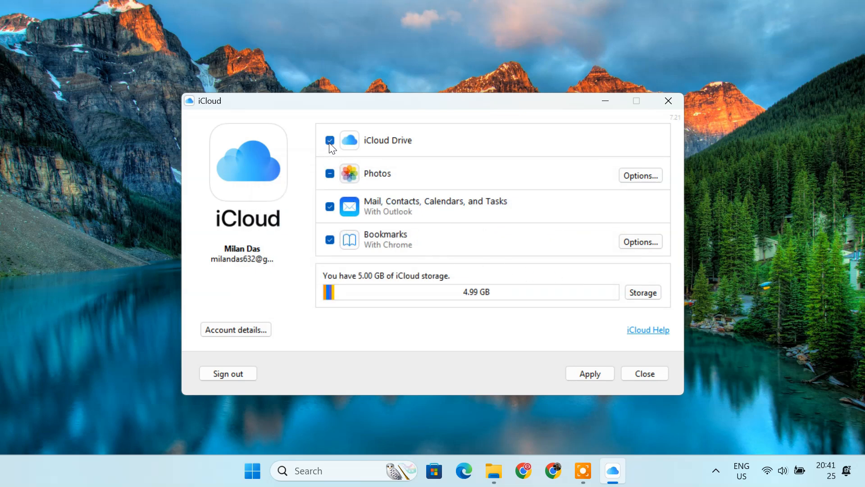
{"action": "left_click", "coordinate": [330, 239]}
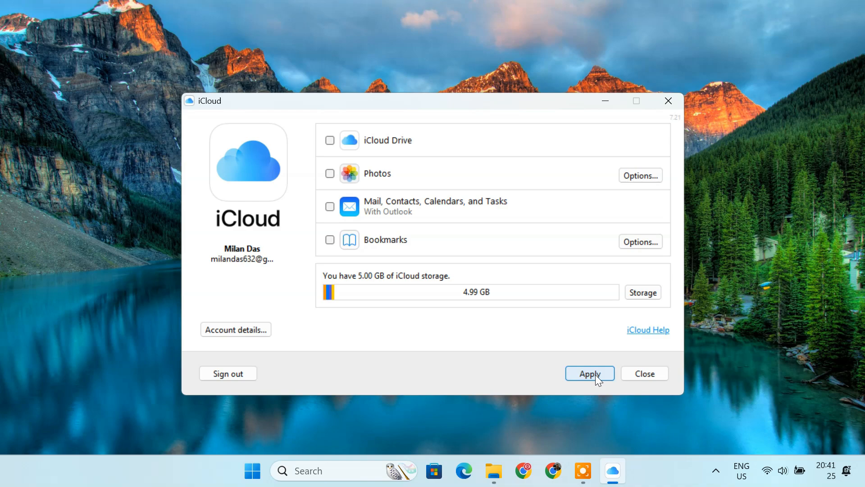
{"action": "left_click", "coordinate": [590, 373]}
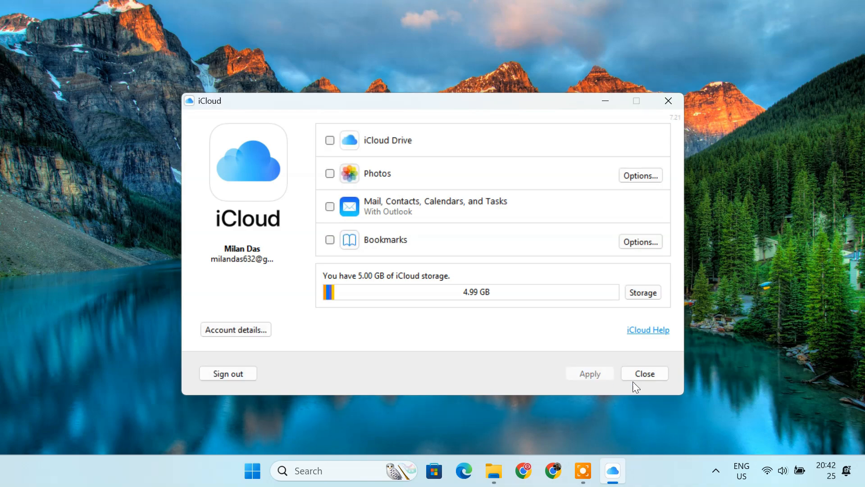
{"action": "left_click", "coordinate": [644, 373]}
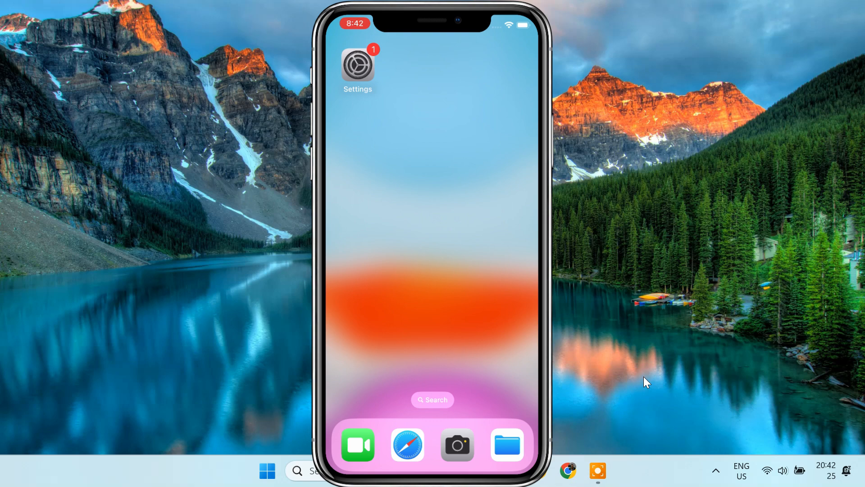
Step: Verify Developer Mode is On under Settings > Privacy & Security on the iPhone, then close the phone view
{"action": "left_click", "coordinate": [357, 65]}
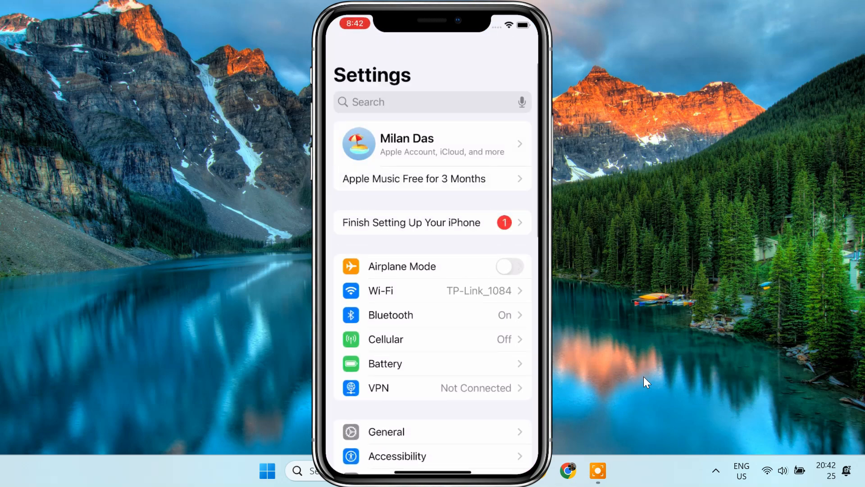
{"action": "scroll", "scroll_direction": "down", "scroll_amount": 3}
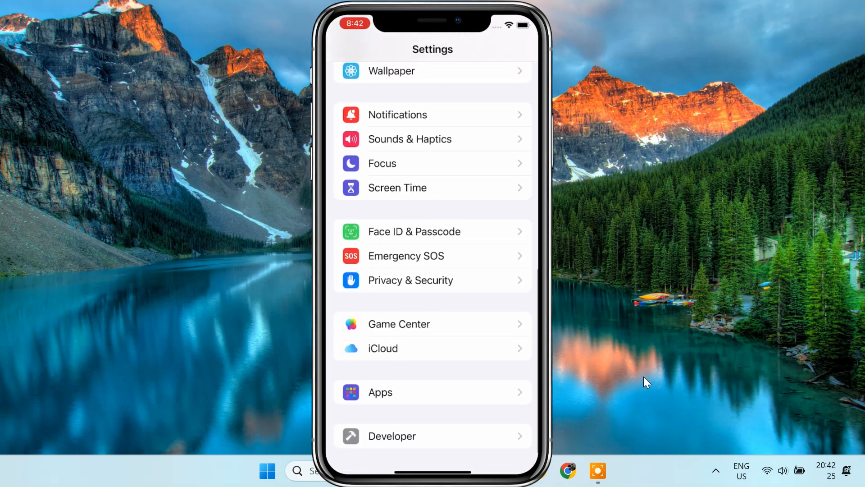
{"action": "left_click", "coordinate": [411, 279]}
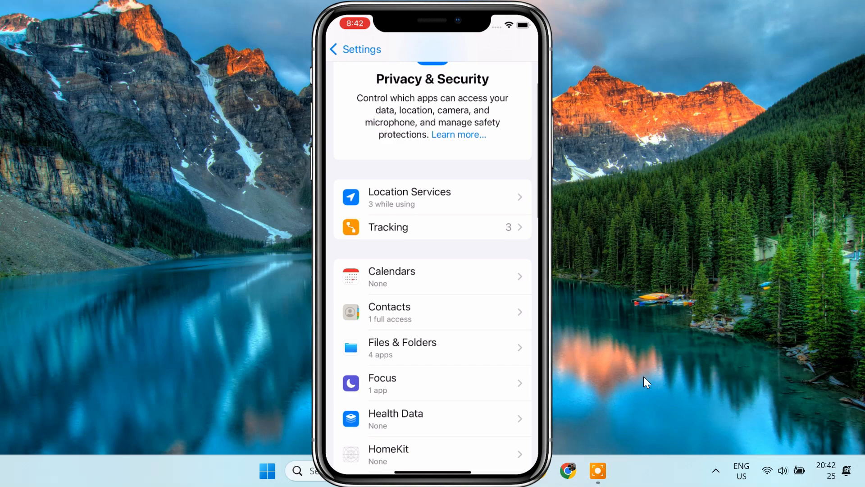
{"action": "scroll", "scroll_direction": "down", "scroll_amount": 3}
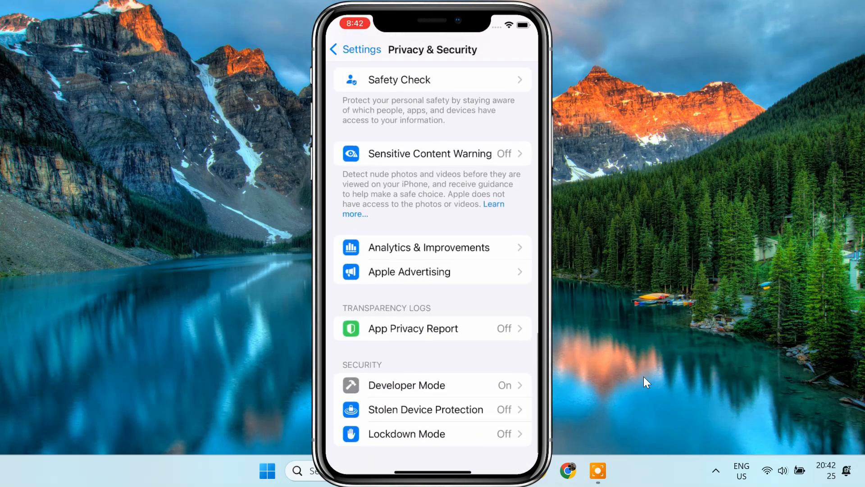
{"action": "left_click", "coordinate": [407, 385]}
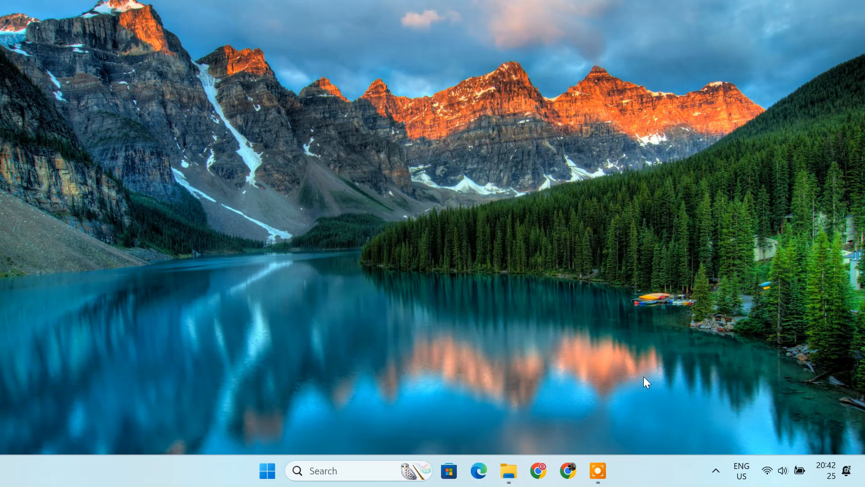
Step: Run SideloadlySetup64 from Downloads and install Sideloadly with the default Start Menu folder, then finish
{"action": "left_click", "coordinate": [507, 471]}
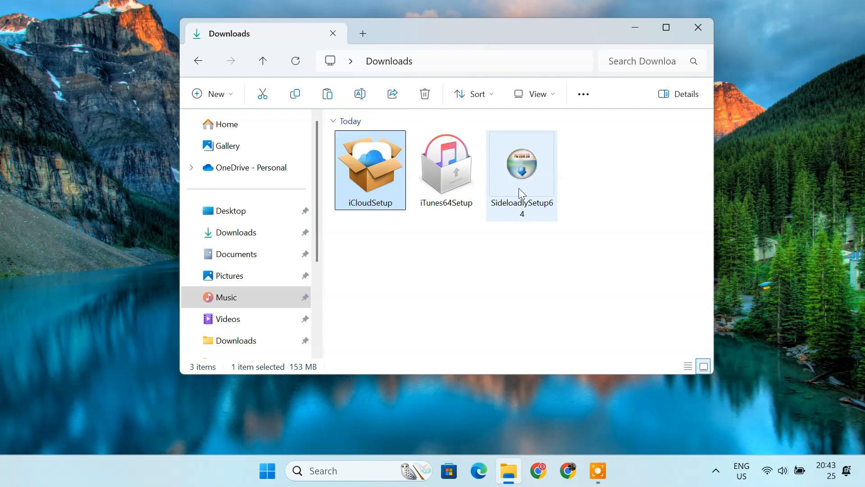
{"action": "left_click", "coordinate": [521, 166]}
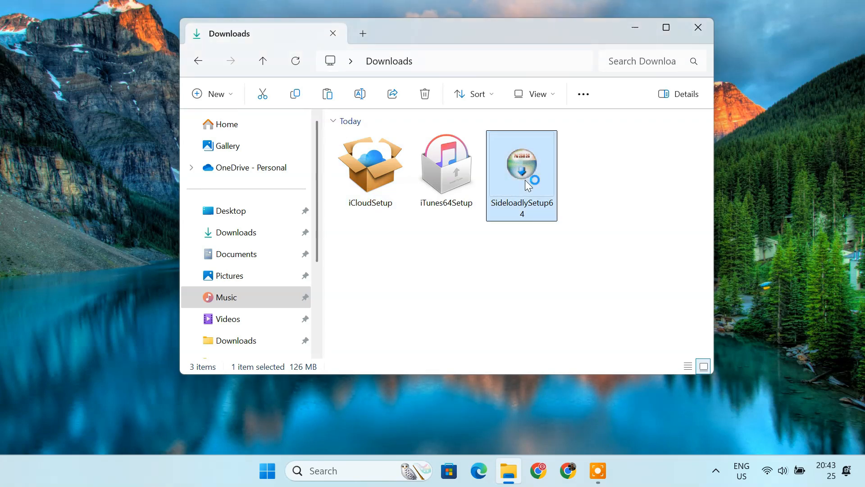
{"action": "double_click", "coordinate": [521, 166]}
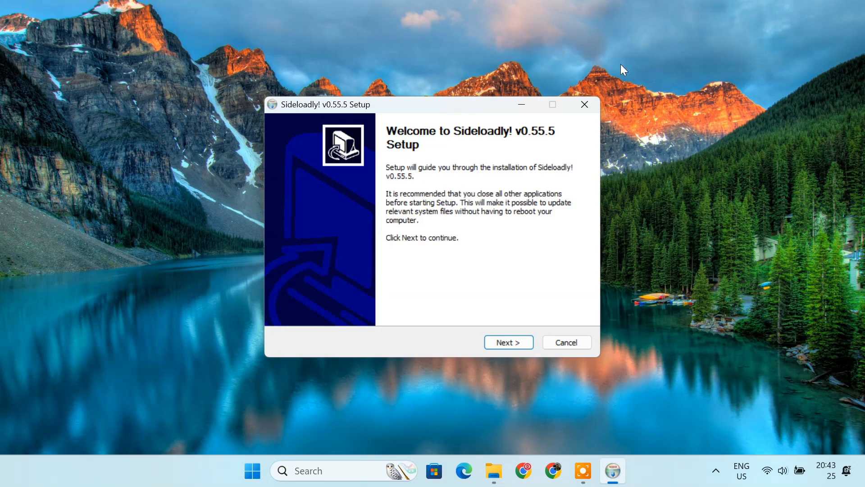
{"action": "left_click", "coordinate": [507, 343]}
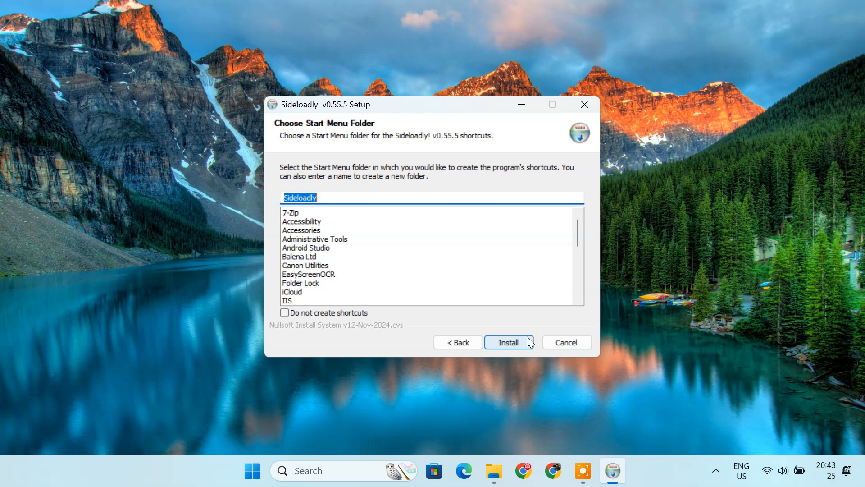
{"action": "left_click", "coordinate": [508, 342]}
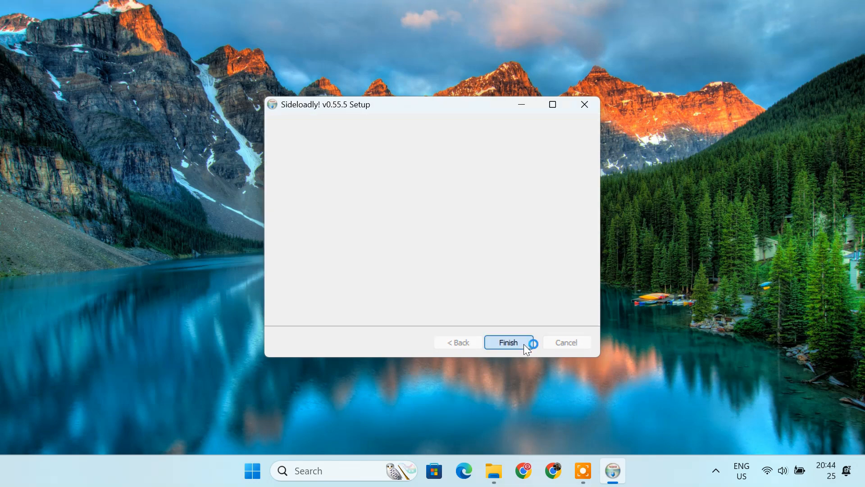
{"action": "left_click", "coordinate": [507, 343]}
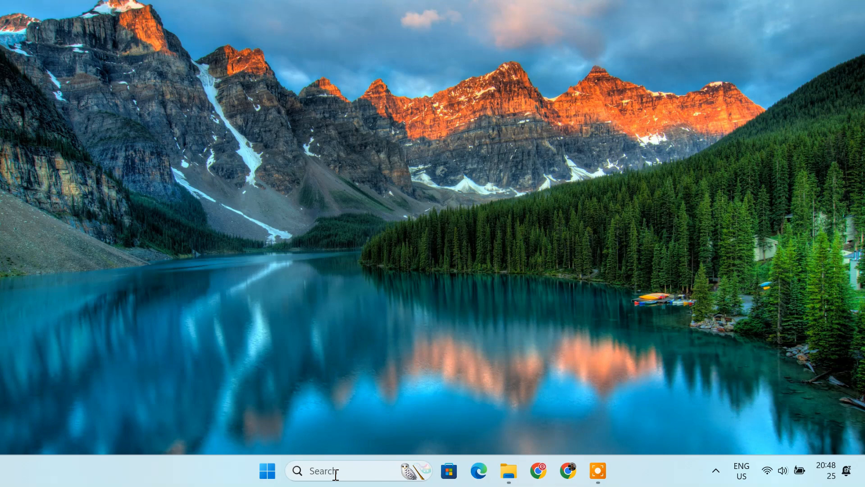
Step: Launch Sideloadly from the taskbar search with the iPhone and Apple ID listed
{"action": "type", "text": "sideloadly"}
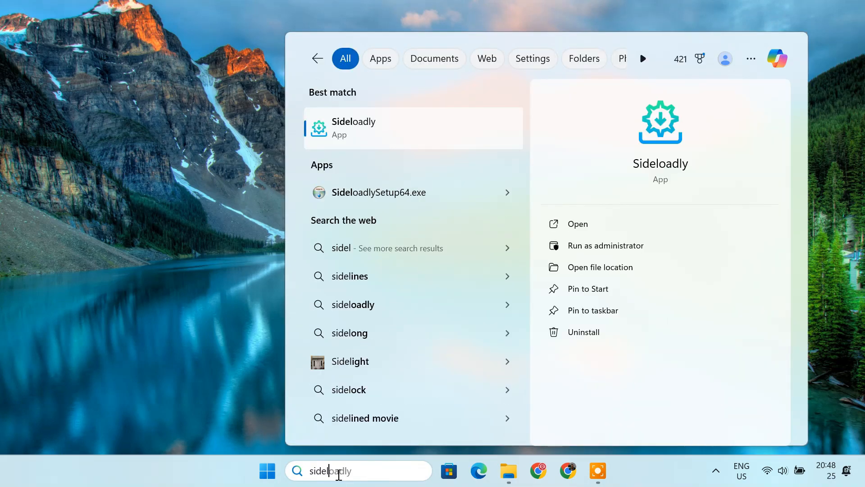
{"action": "left_click", "coordinate": [353, 127]}
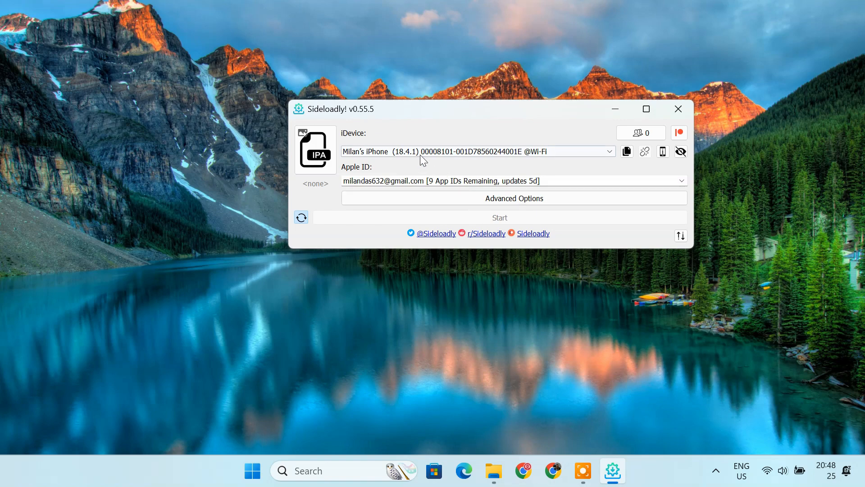
{"action": "left_click", "coordinate": [475, 151]}
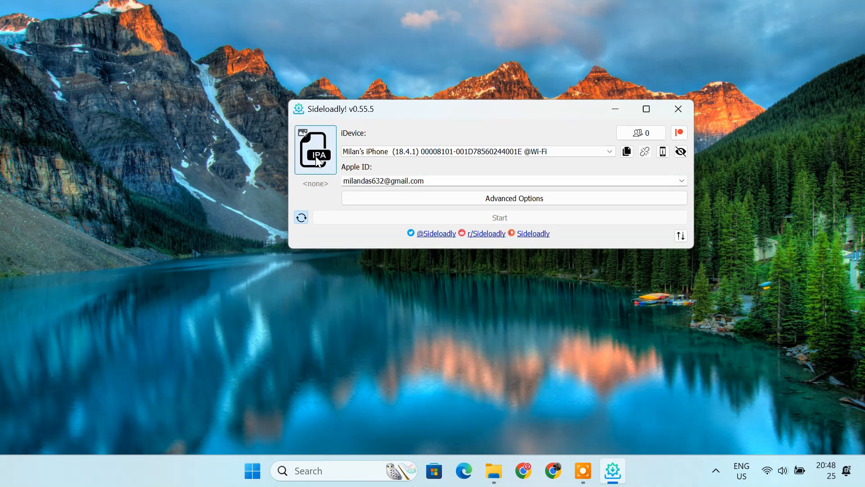
Step: Load Delta.ipa from the Downloads folder as the package to sideload
{"action": "left_click", "coordinate": [315, 150]}
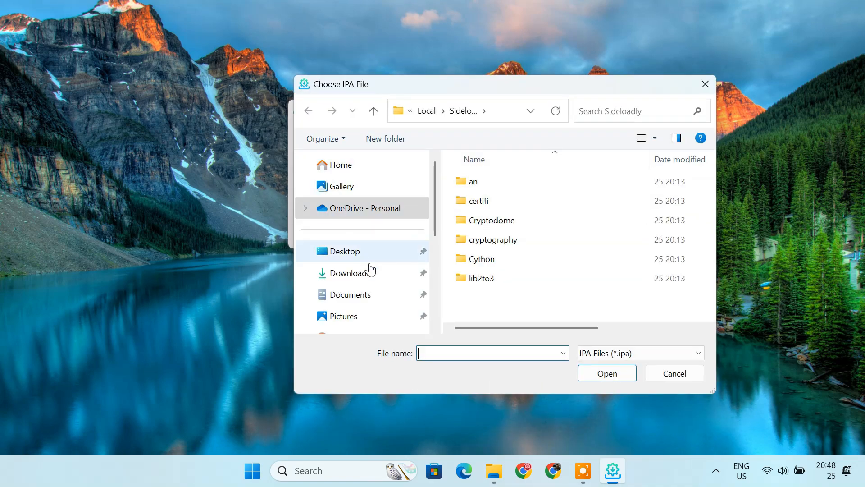
{"action": "left_click", "coordinate": [348, 272]}
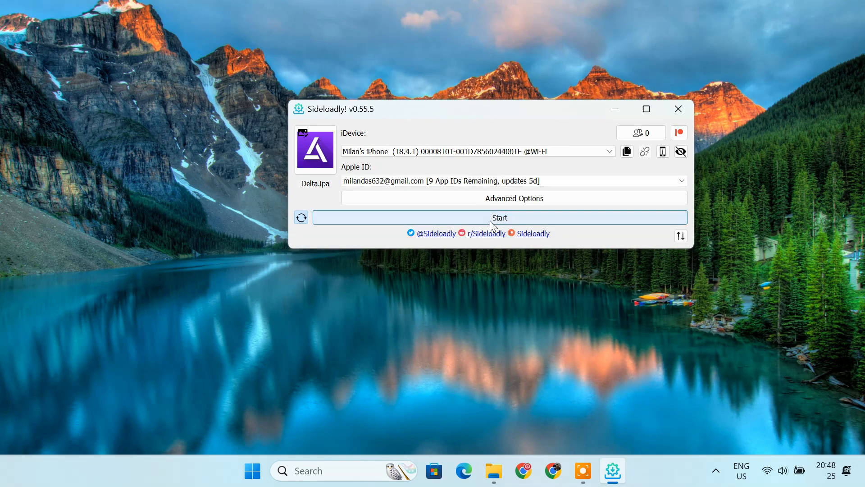
Step: Start installing Delta.ipa on the iPhone, let the log reach Done, and close Sideloadly
{"action": "left_click", "coordinate": [498, 217]}
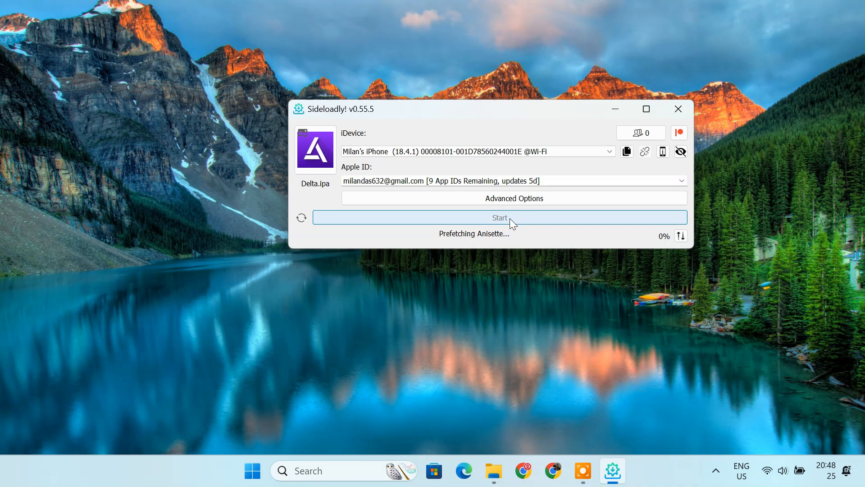
{"action": "left_click", "coordinate": [499, 217]}
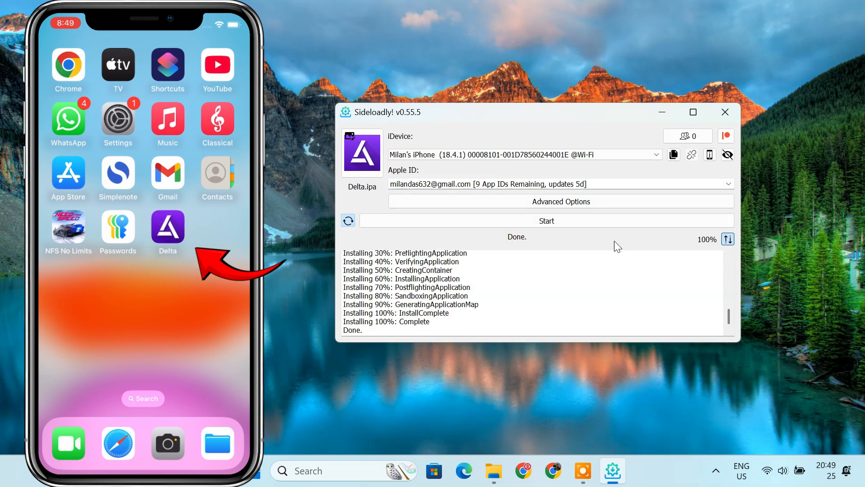
{"action": "left_click", "coordinate": [725, 112]}
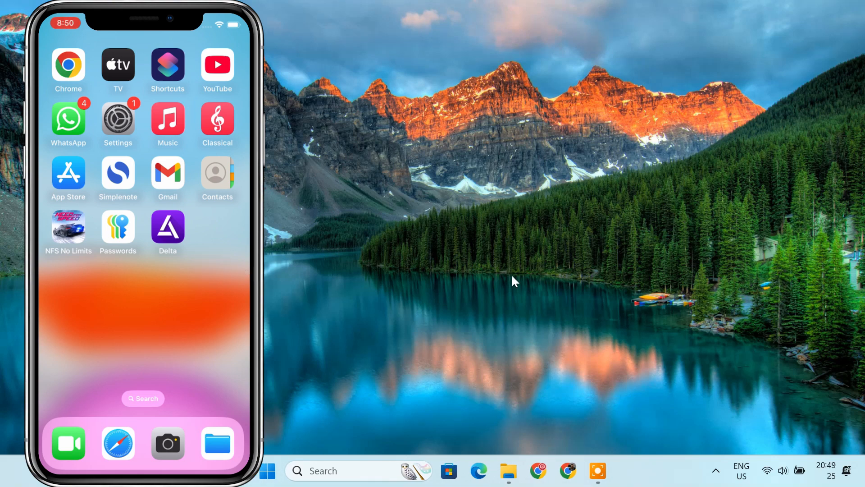
Step: Reach the untrusted developer app profile under General > VPN & Device Management in Settings
{"action": "left_click", "coordinate": [117, 123]}
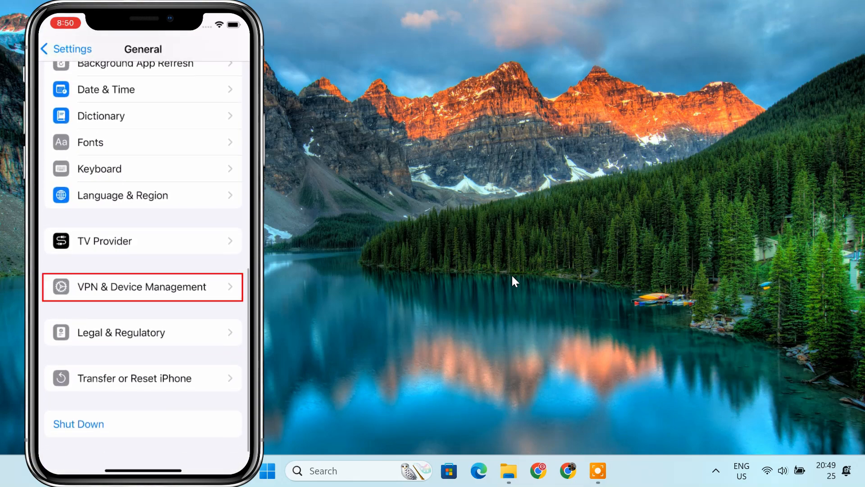
{"action": "left_click", "coordinate": [141, 287]}
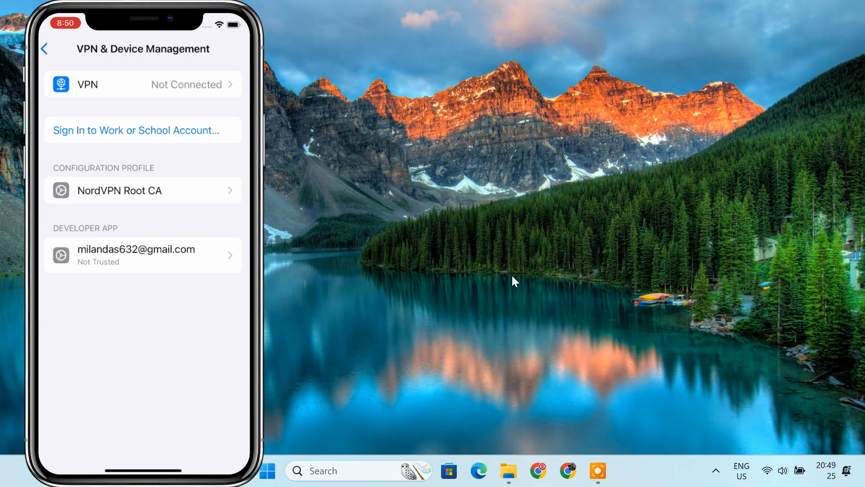
{"action": "left_click", "coordinate": [142, 255]}
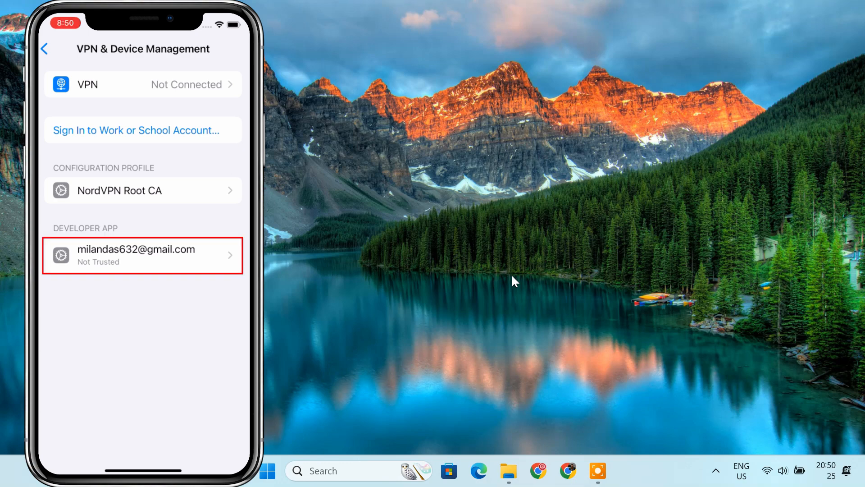
{"action": "left_click", "coordinate": [142, 255]}
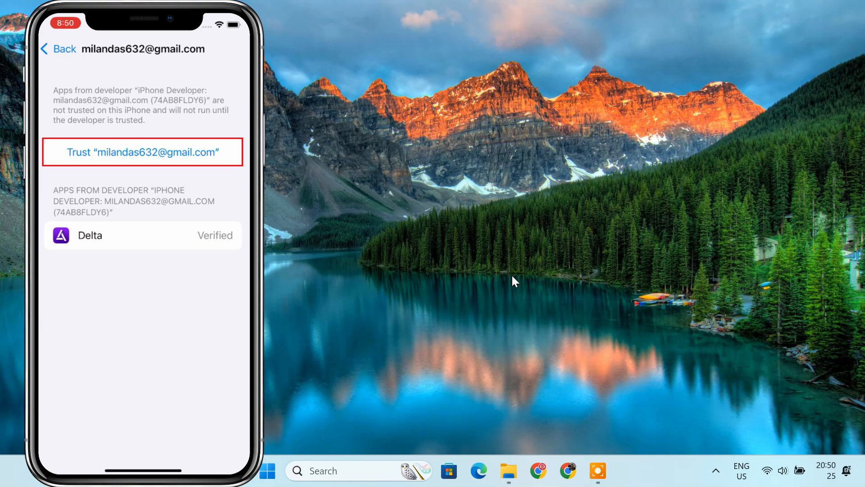
Step: Trust the developer account and allow its apps so Delta can run
{"action": "left_click", "coordinate": [142, 152]}
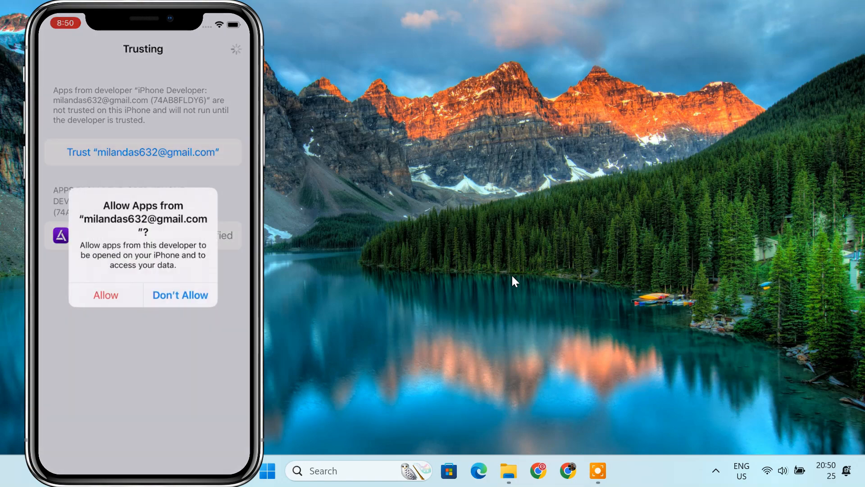
{"action": "left_click", "coordinate": [105, 294]}
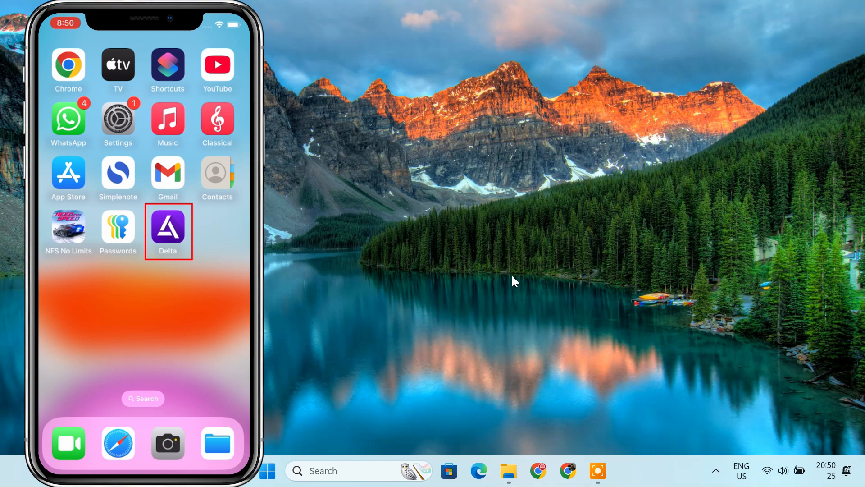
{"action": "left_click", "coordinate": [168, 227]}
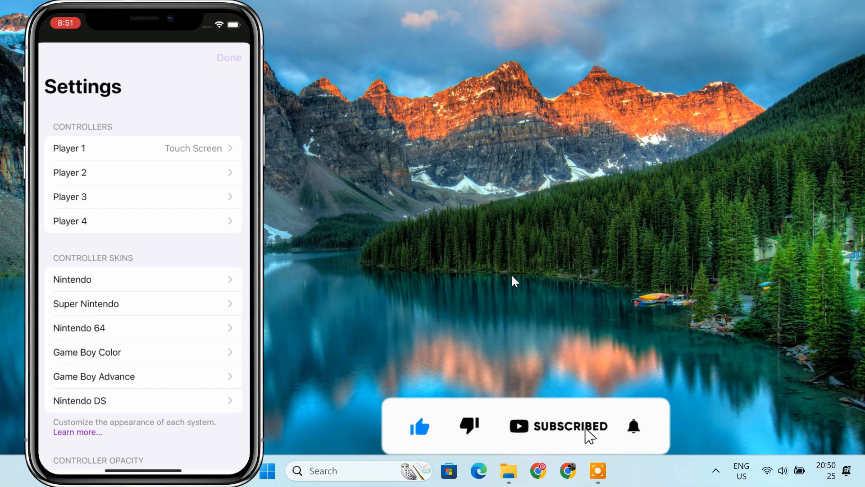
{"action": "left_click", "coordinate": [228, 58]}
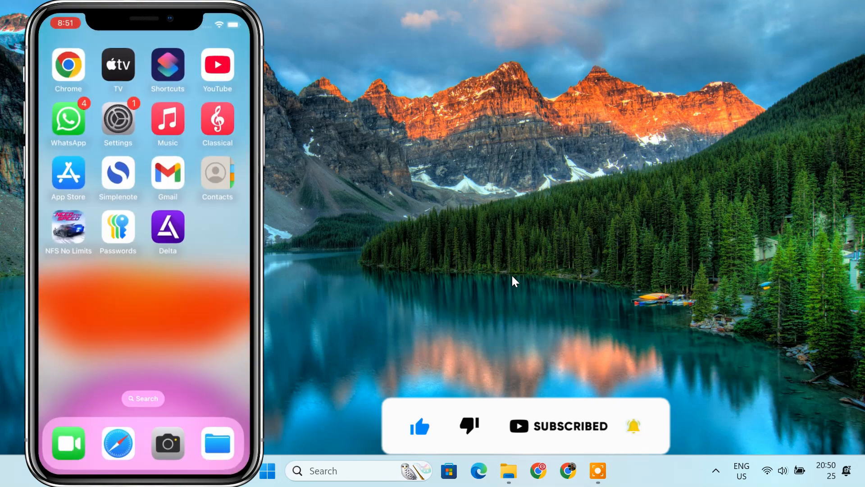